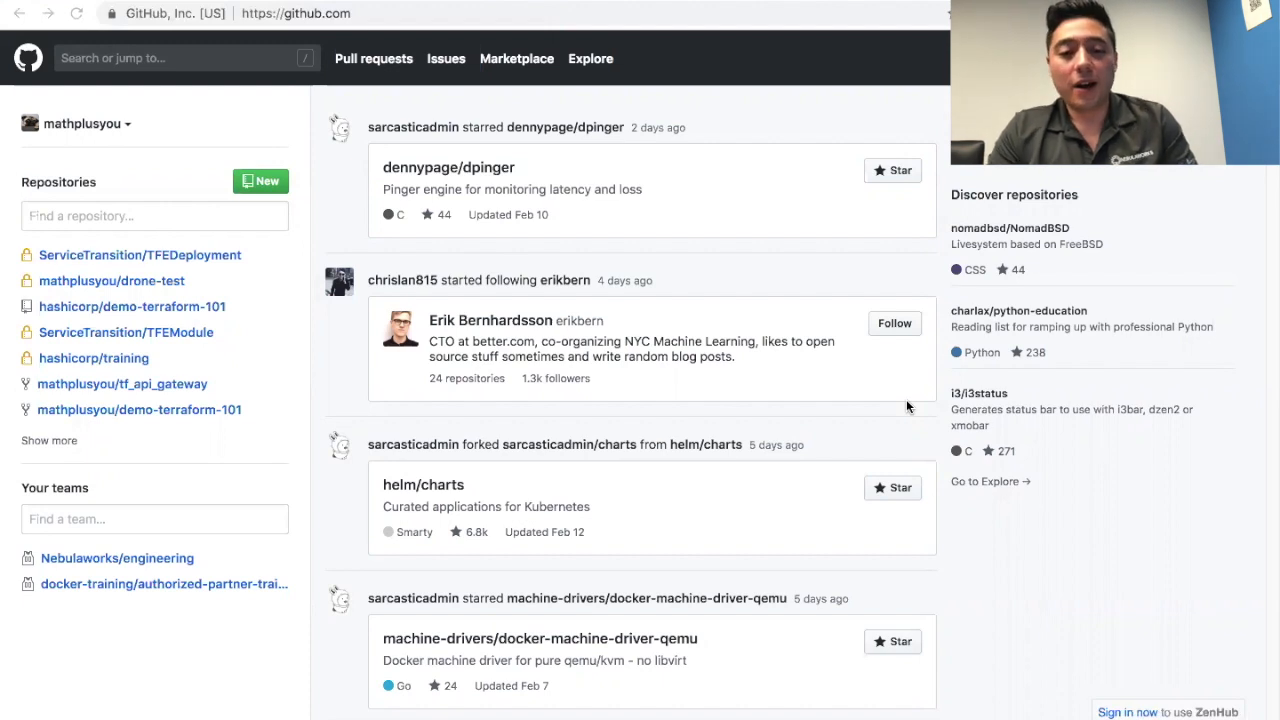
{"action": "mouse_move", "coordinate": [776, 448]}
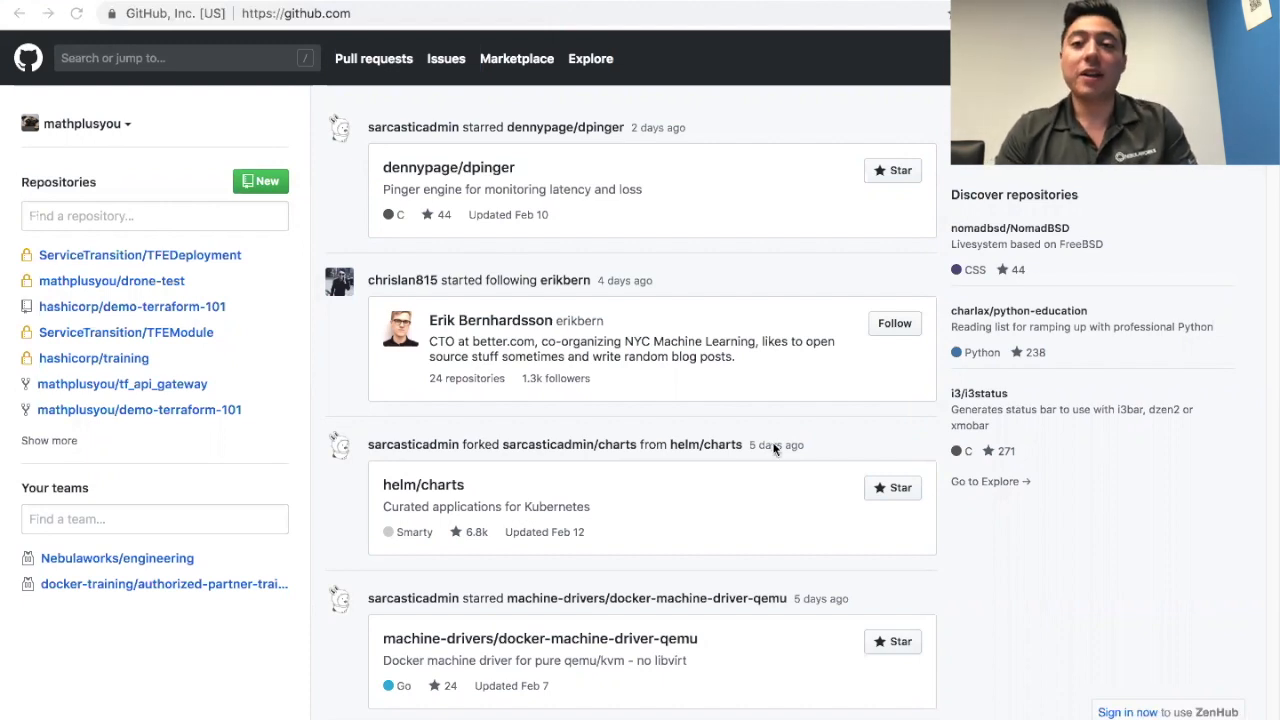
{"action": "mouse_move", "coordinate": [670, 172]}
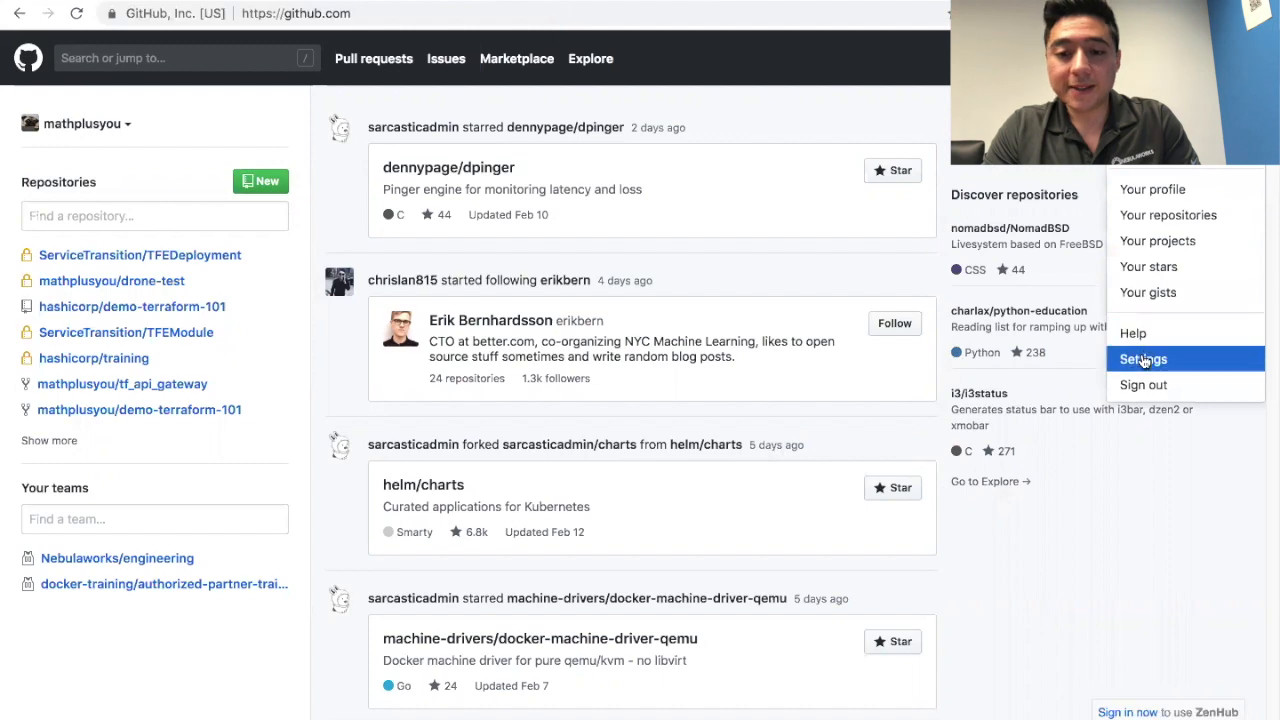
Step: Go through account settings to Developer settings and begin a New OAuth App registration
{"action": "left_click", "coordinate": [1142, 358]}
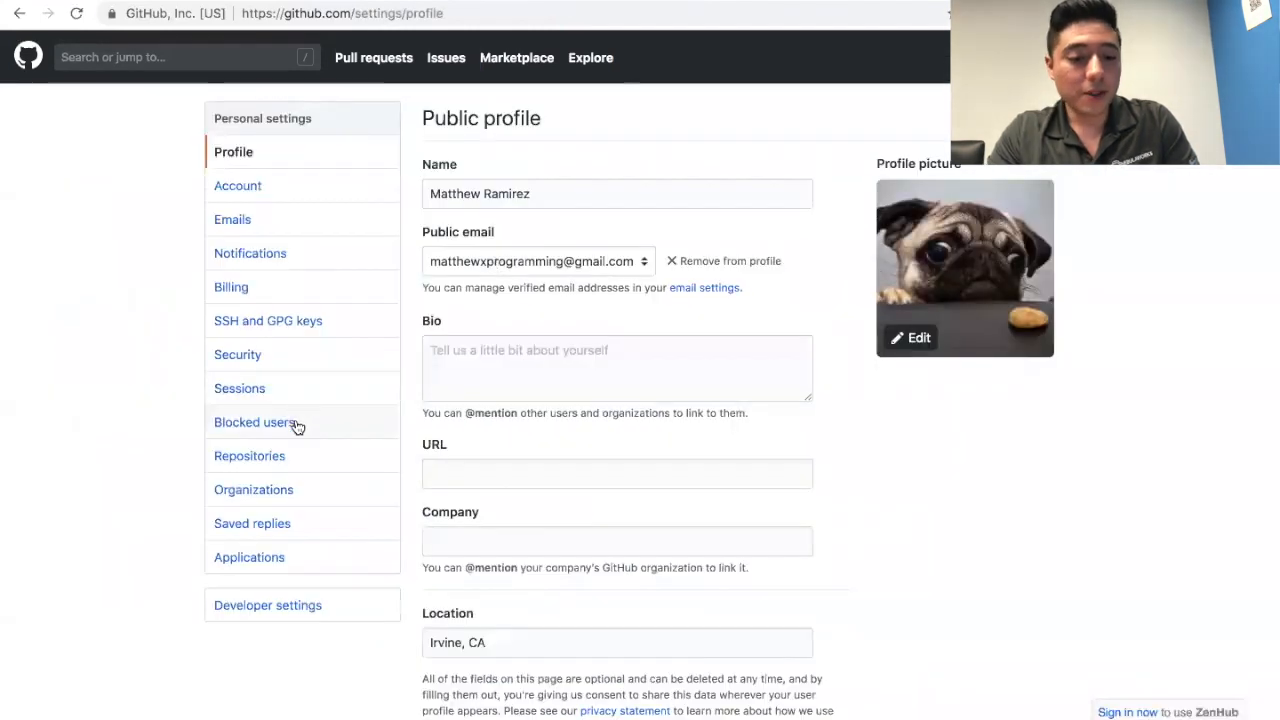
{"action": "mouse_move", "coordinate": [268, 604]}
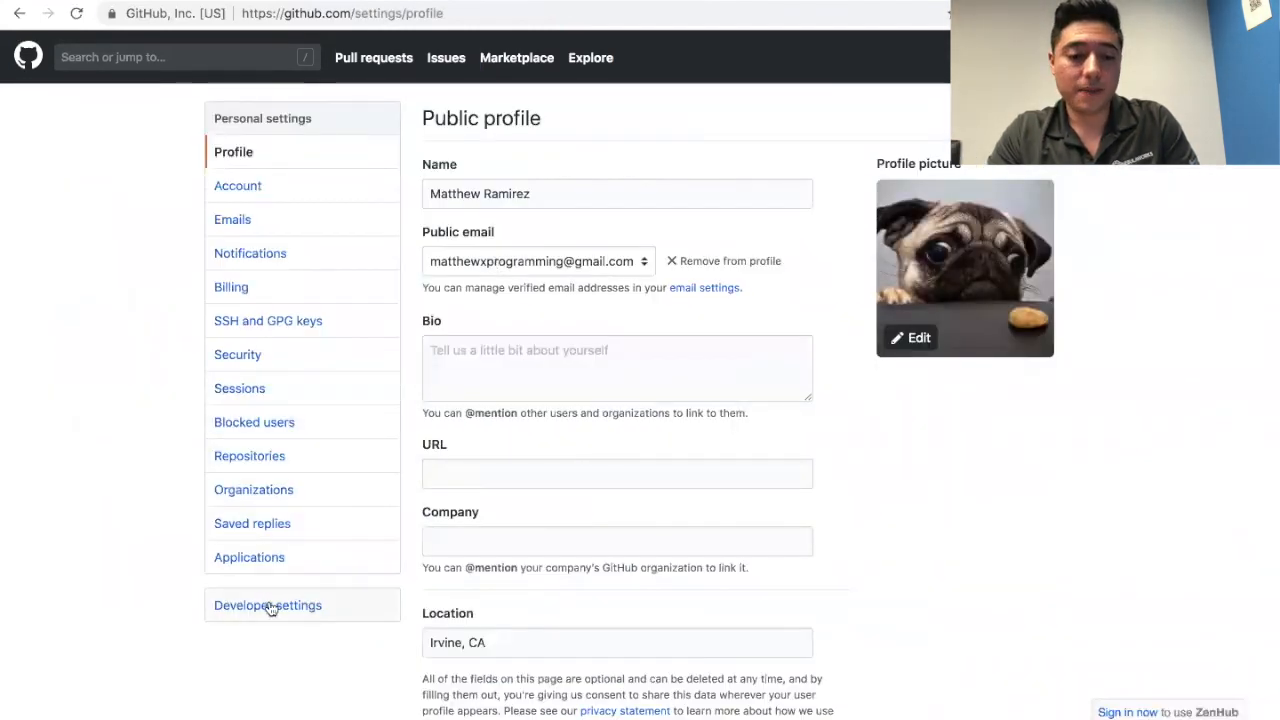
{"action": "left_click", "coordinate": [268, 604]}
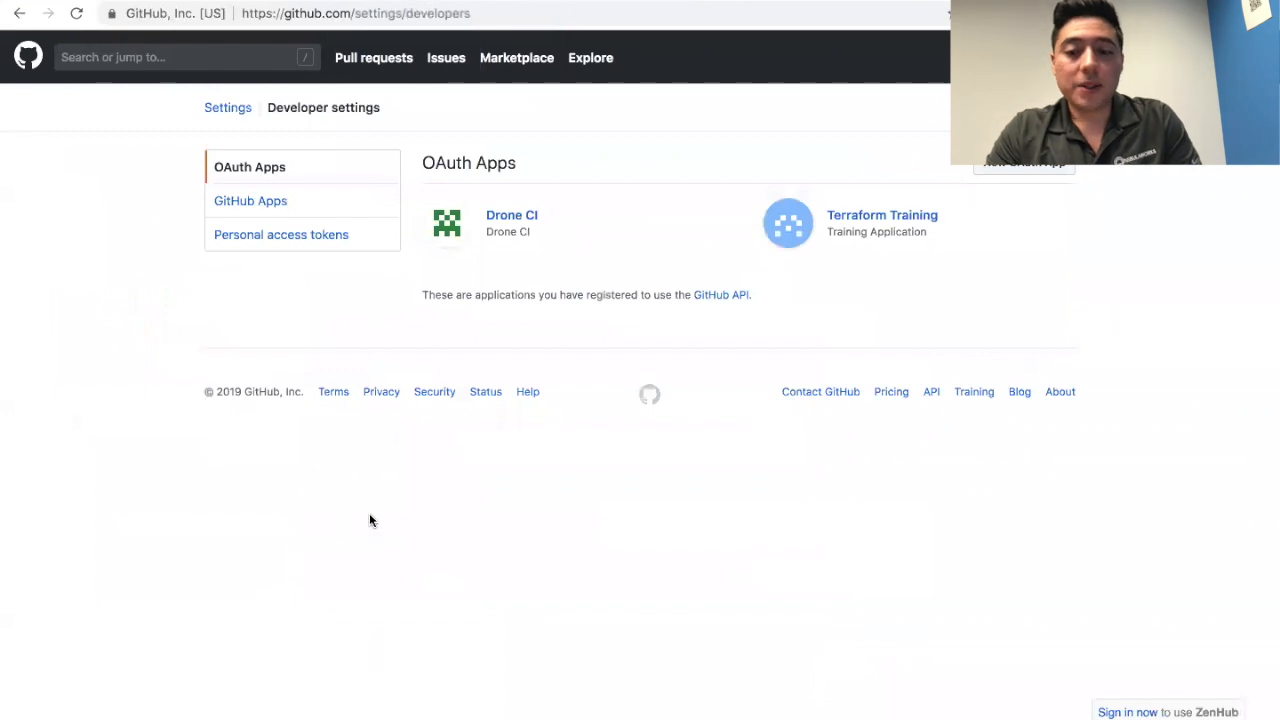
{"action": "mouse_move", "coordinate": [368, 442]}
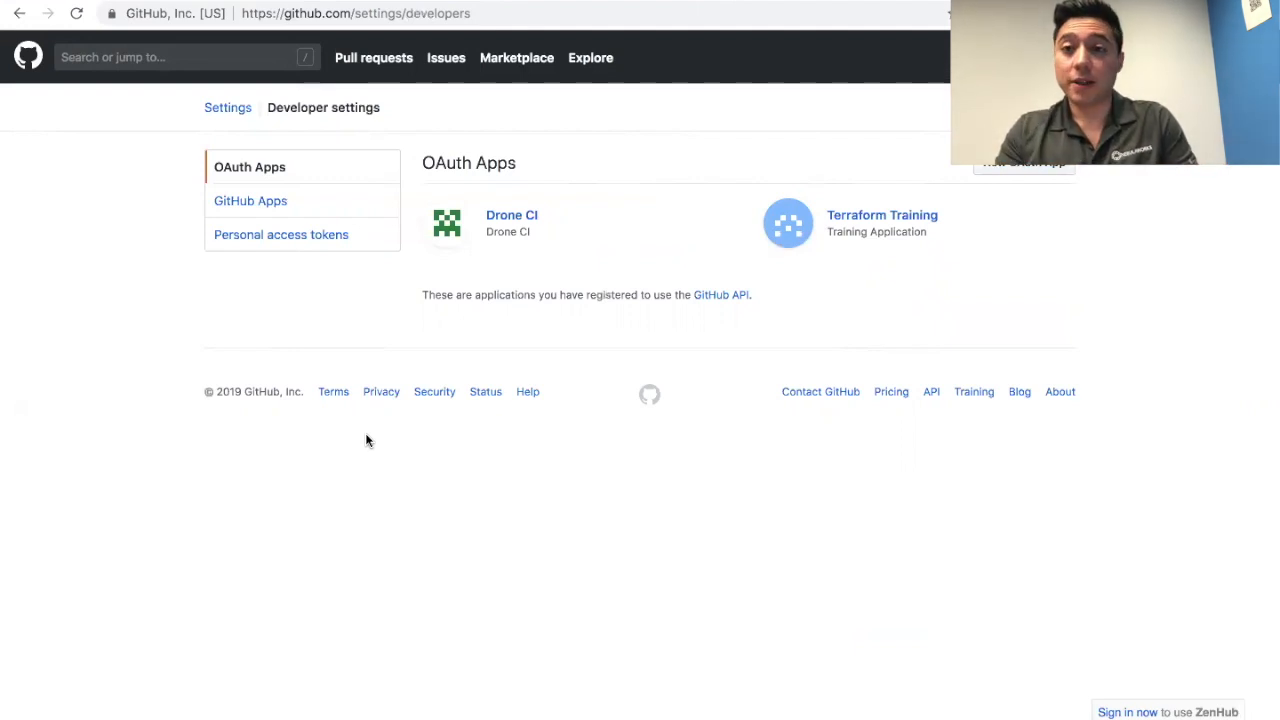
{"action": "mouse_move", "coordinate": [392, 330]}
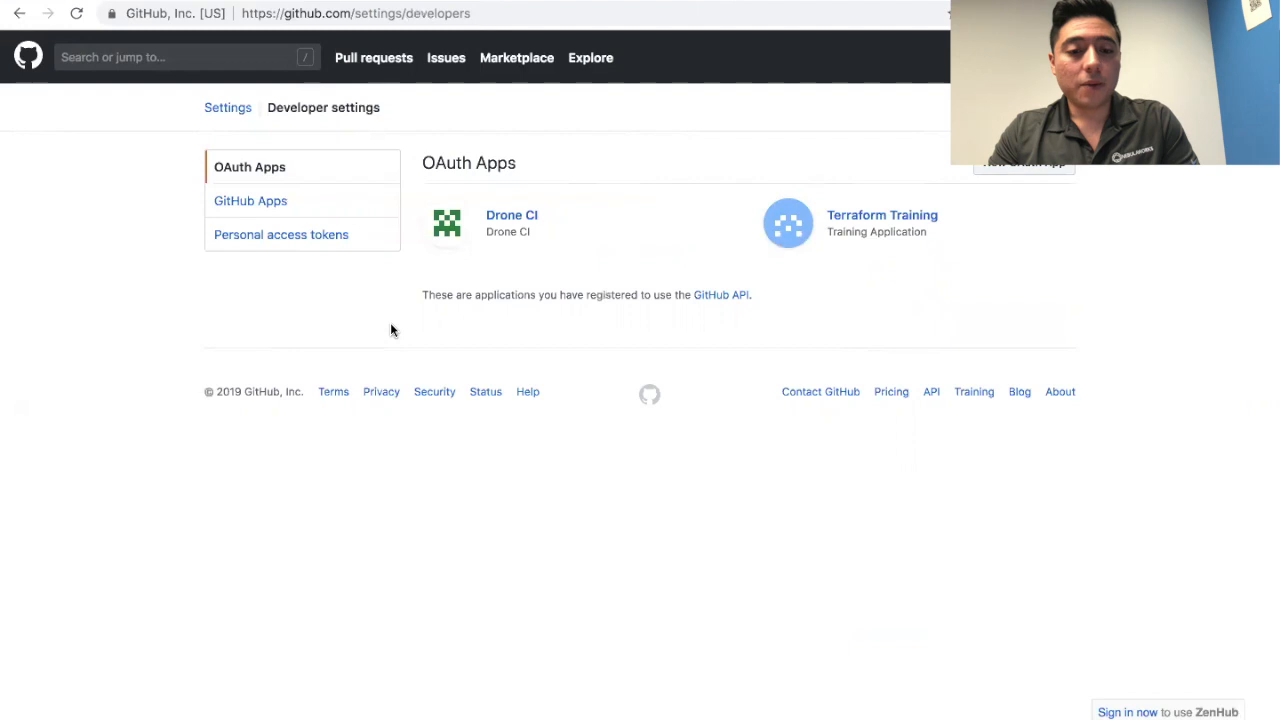
{"action": "left_click", "coordinate": [1022, 164]}
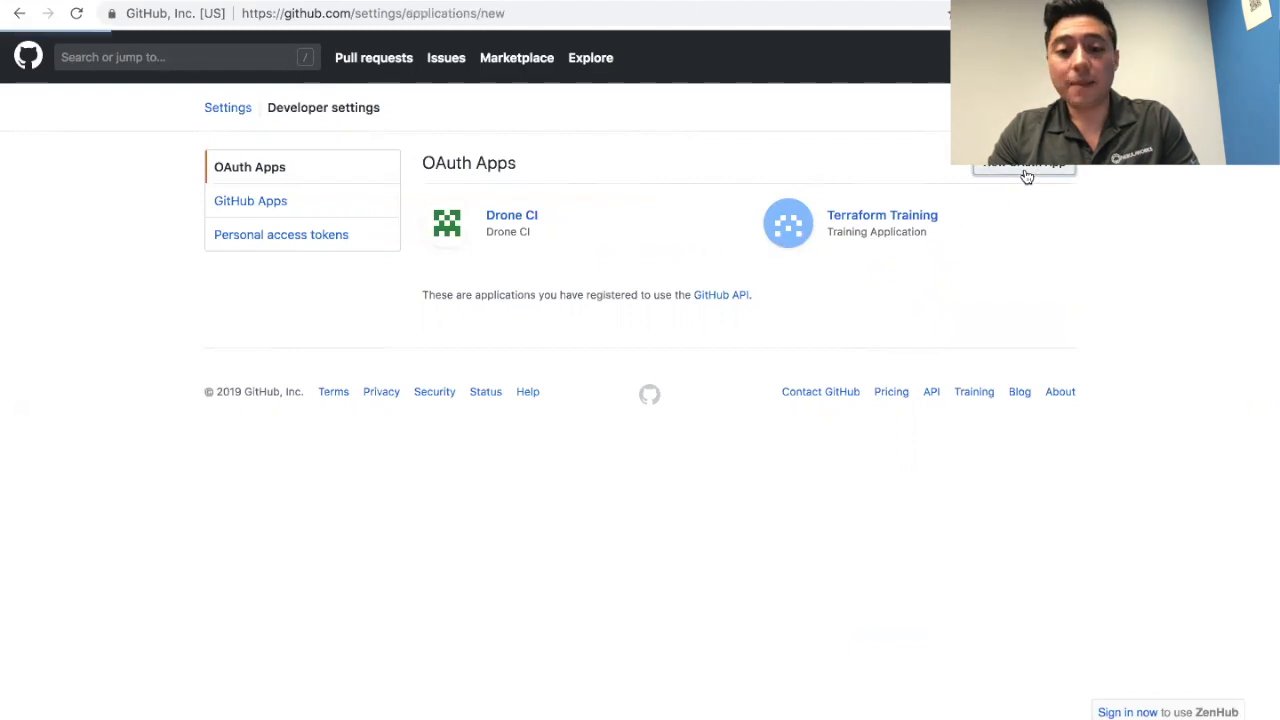
{"action": "left_click", "coordinate": [1020, 162]}
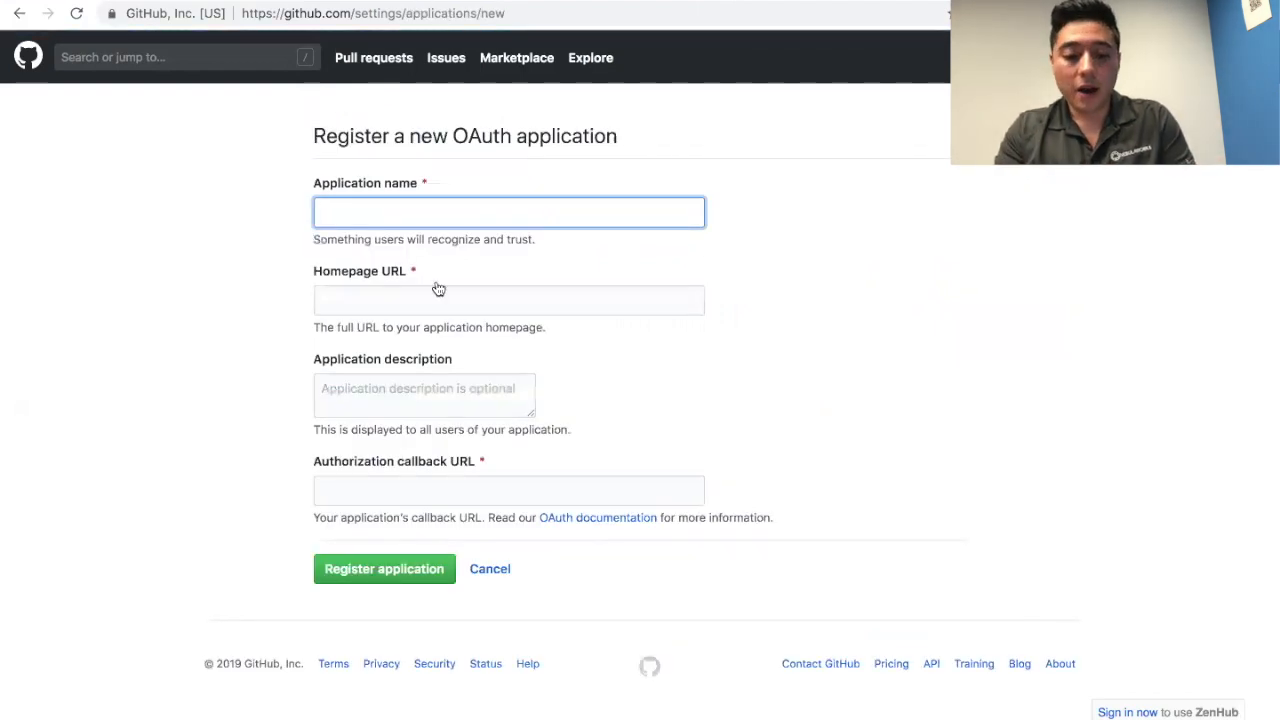
{"action": "type", "text": "D"}
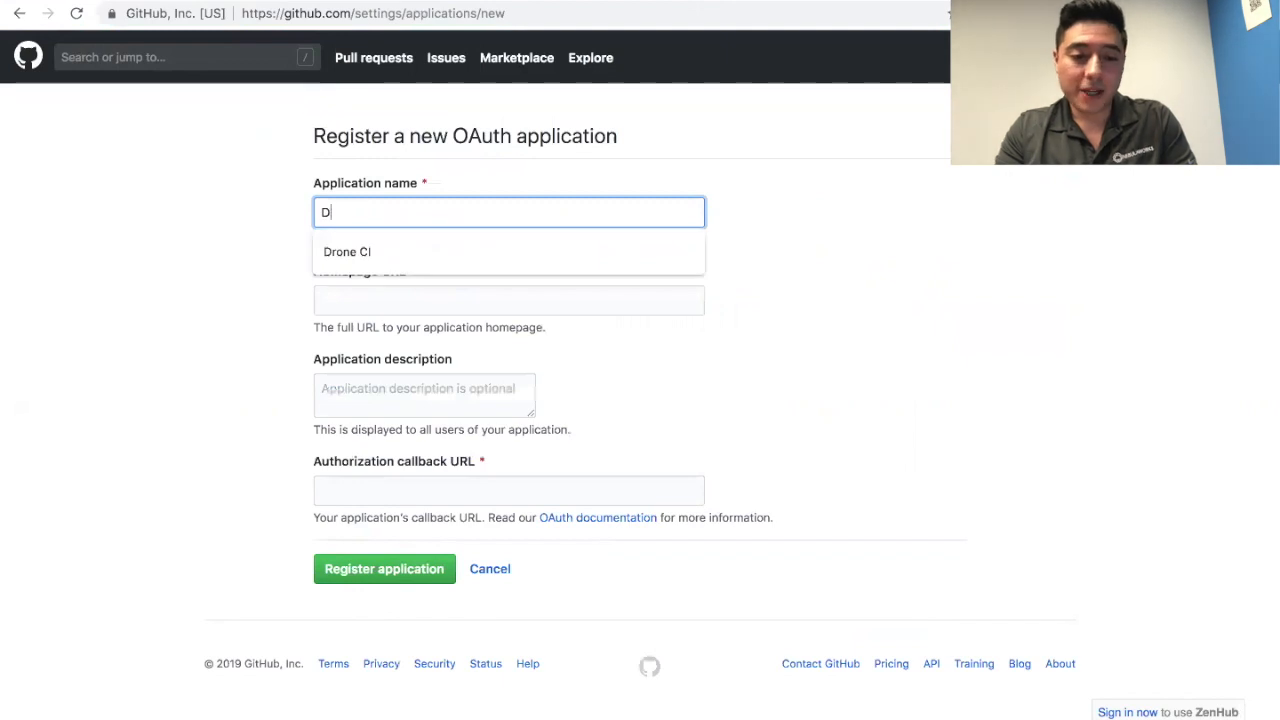
{"action": "type", "text": "Drone CI"}
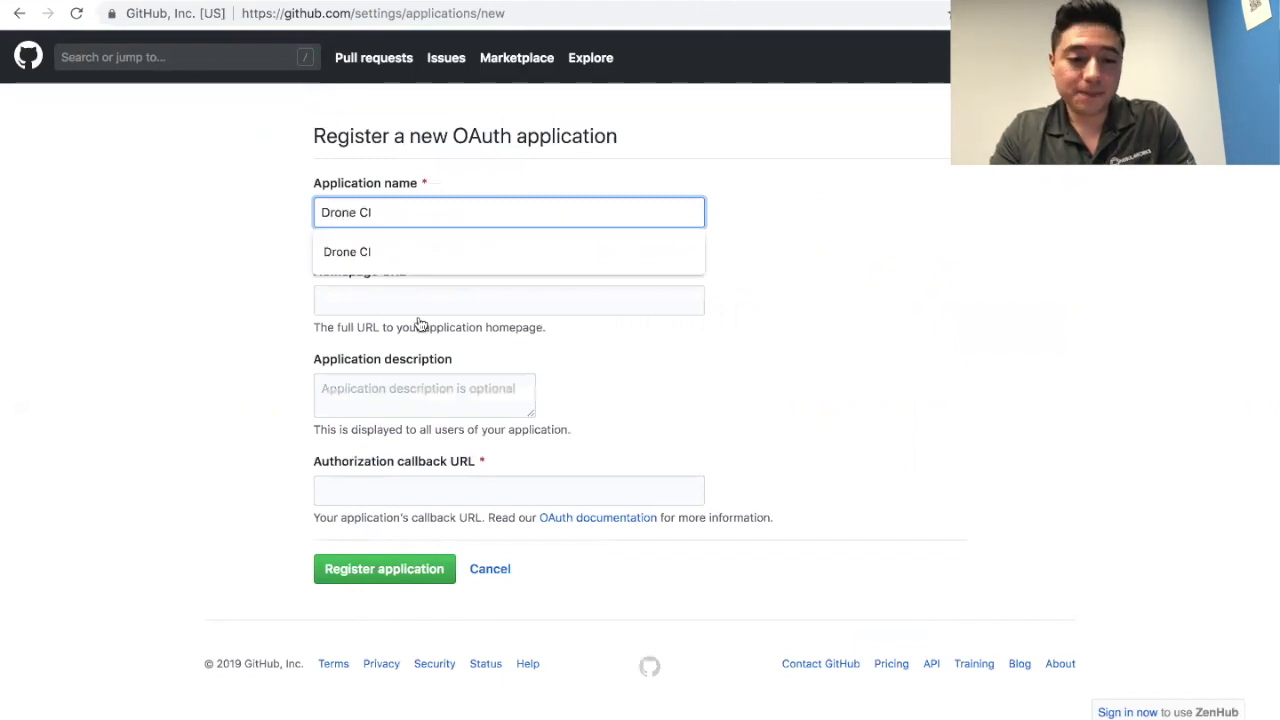
{"action": "left_click", "coordinate": [508, 300]}
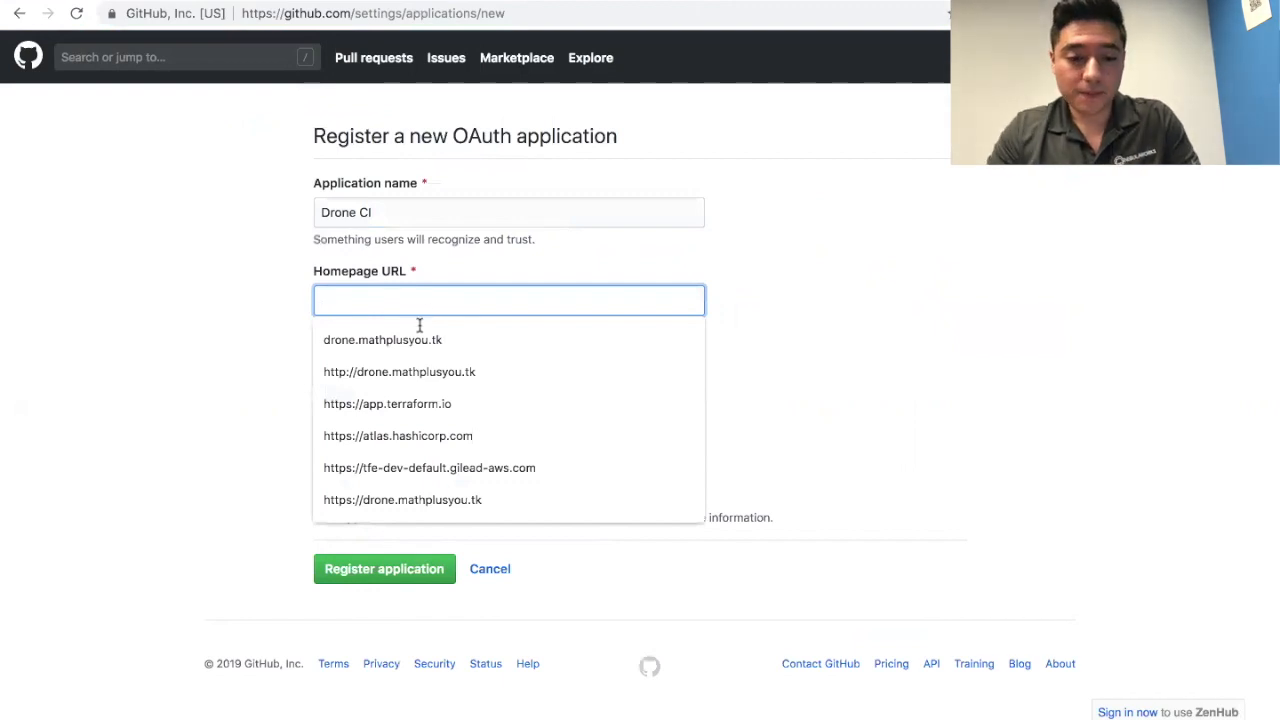
{"action": "left_click", "coordinate": [382, 340]}
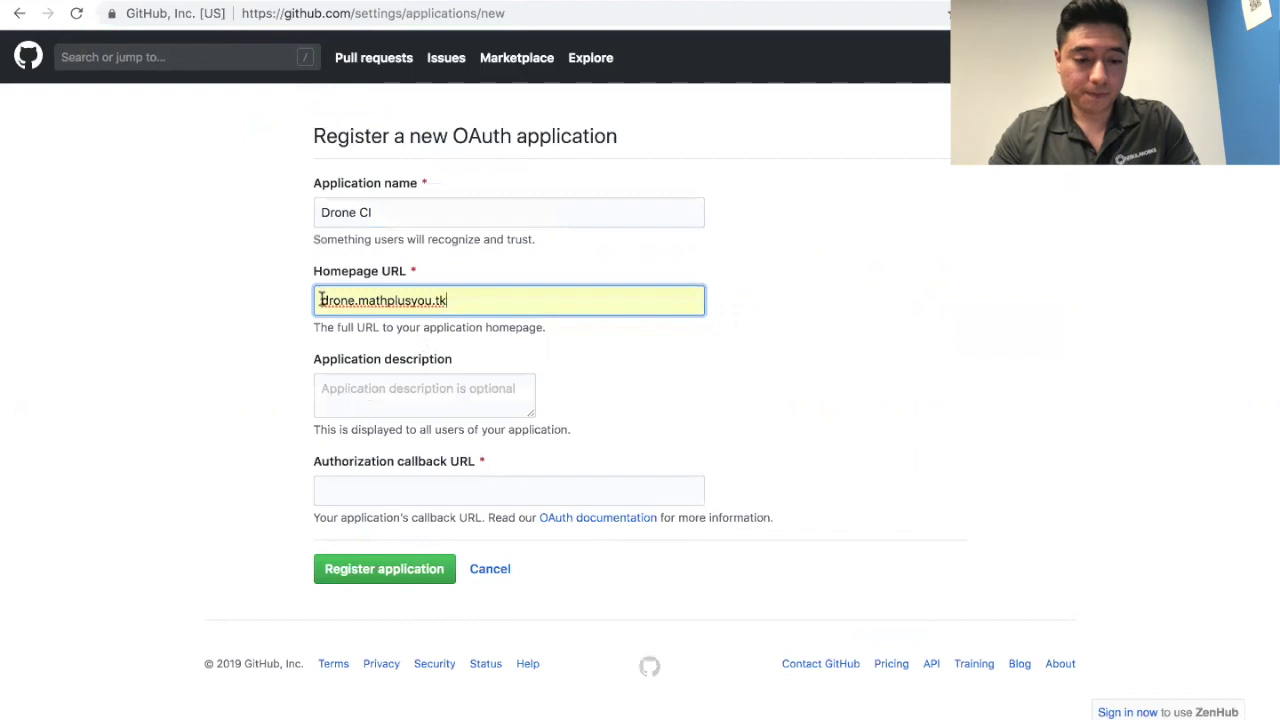
{"action": "type", "text": "http:drone.mathplusyou.tk"}
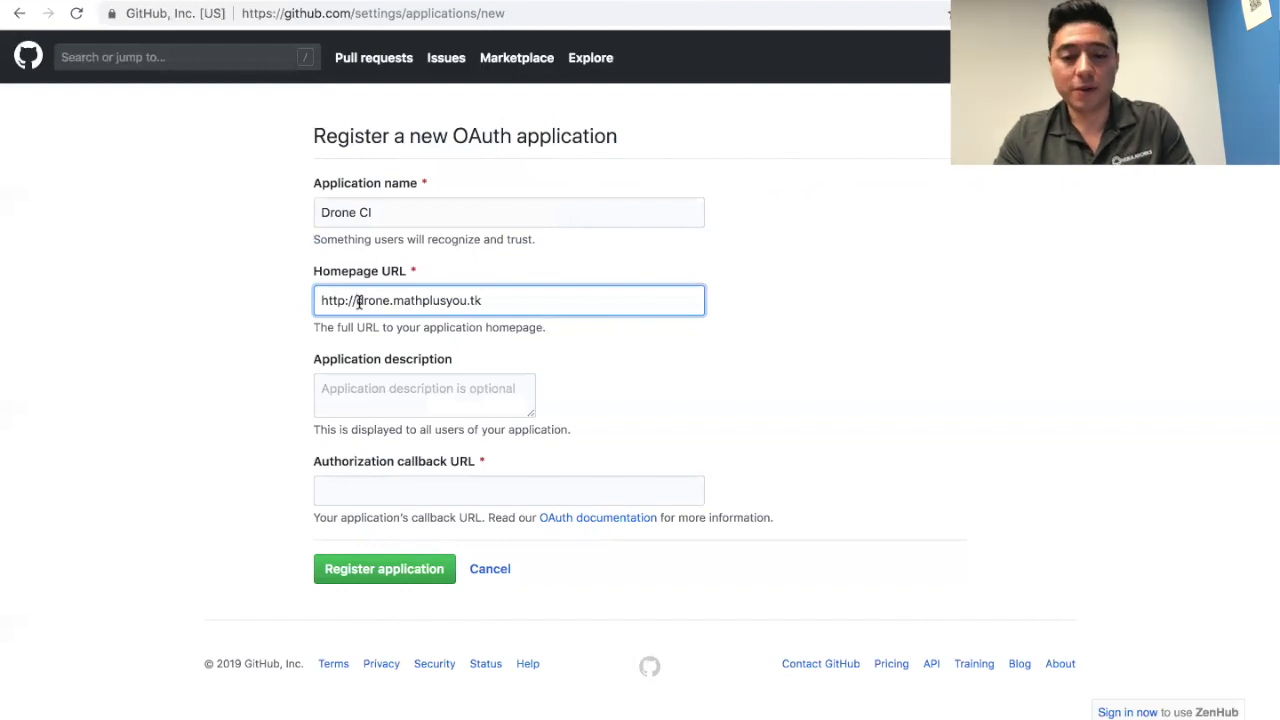
Step: Start entering the application description 'Drone CI App'
{"action": "left_click", "coordinate": [424, 394]}
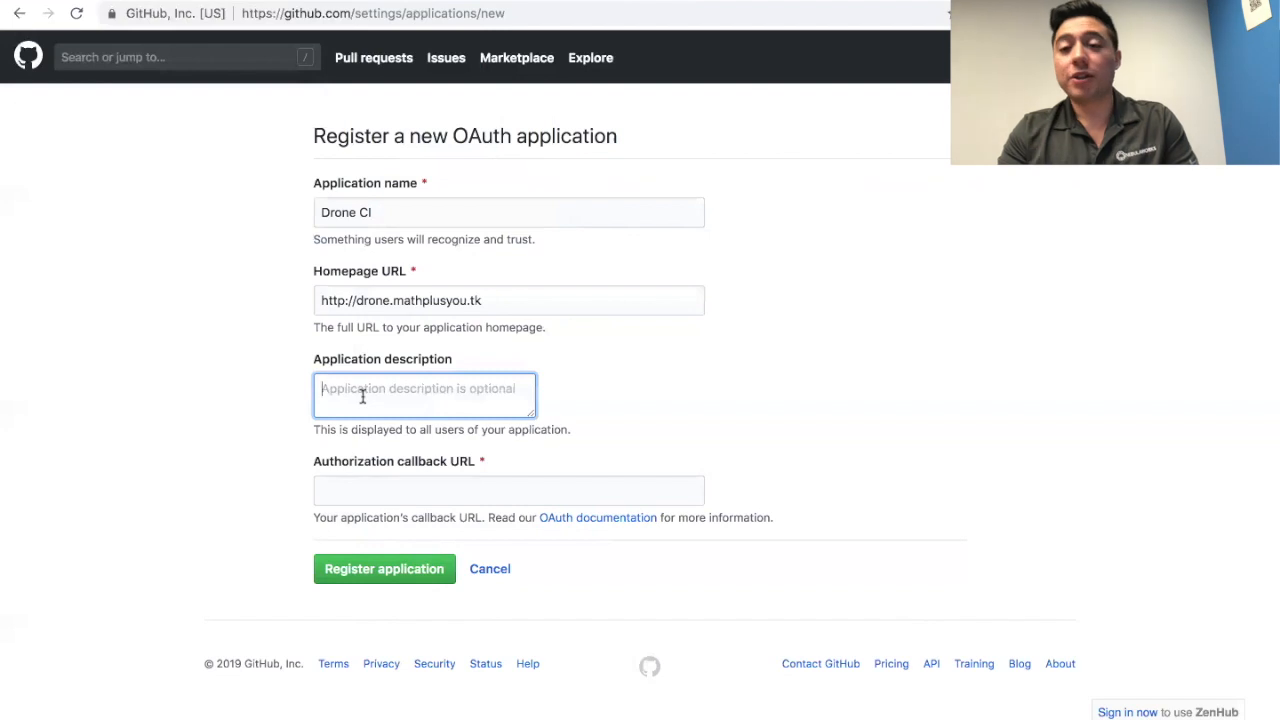
{"action": "type", "text": "Drone CI App"}
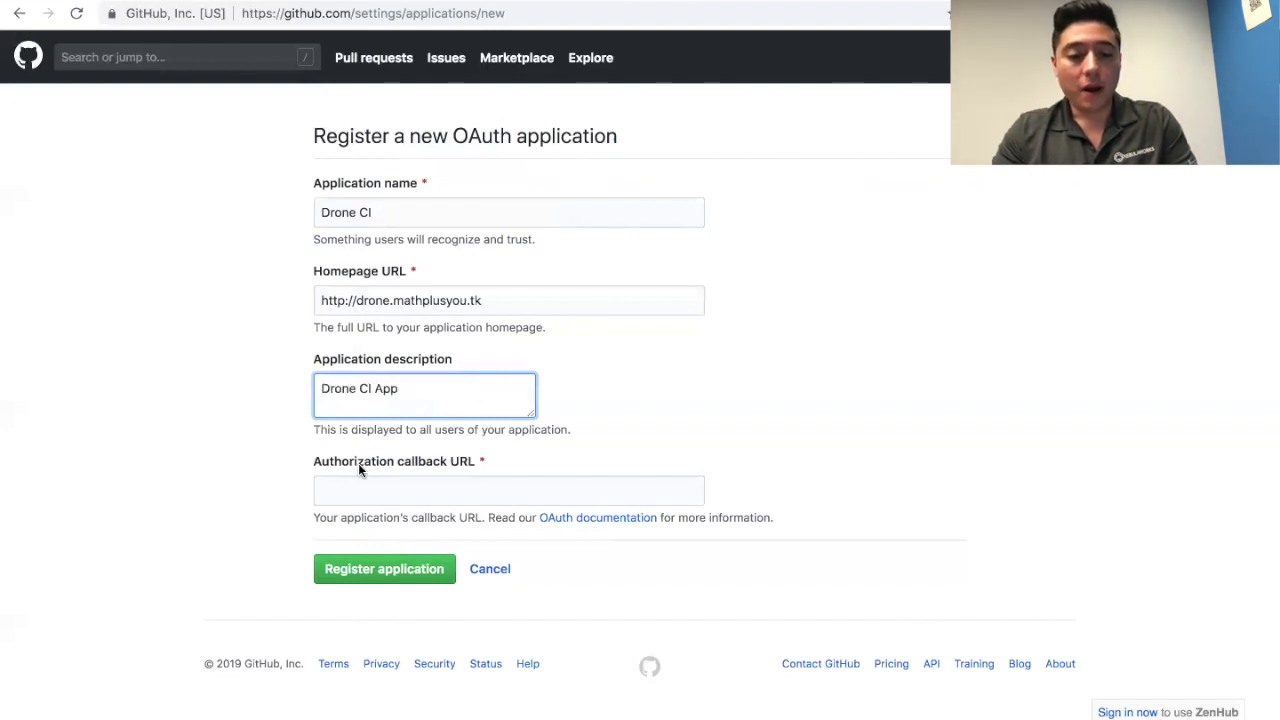
{"action": "left_click", "coordinate": [508, 490]}
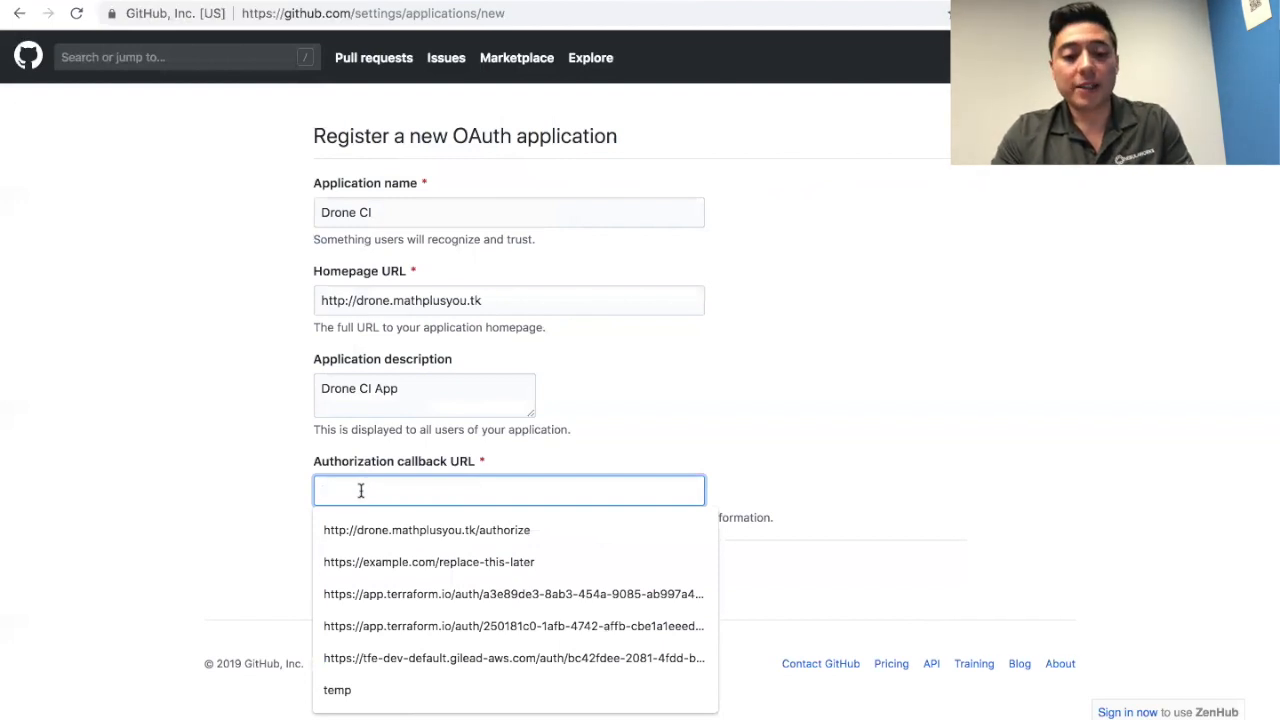
{"action": "left_click", "coordinate": [416, 530]}
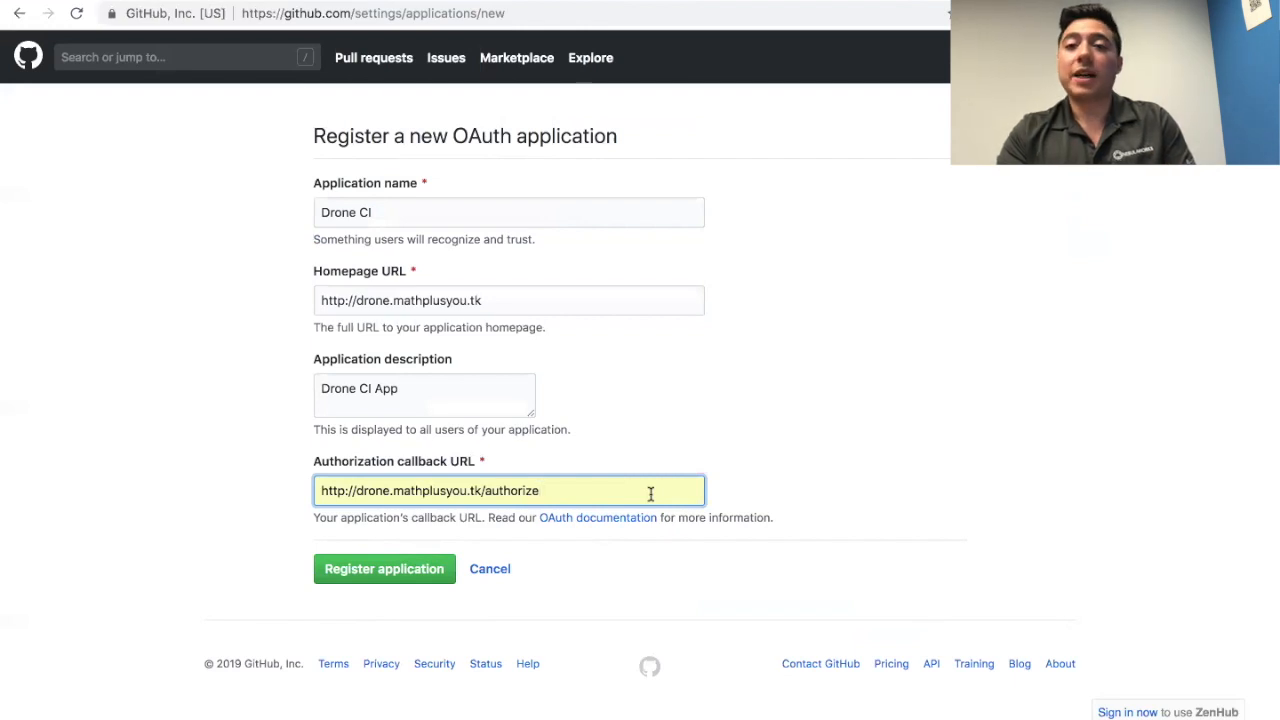
{"action": "mouse_move", "coordinate": [484, 490]}
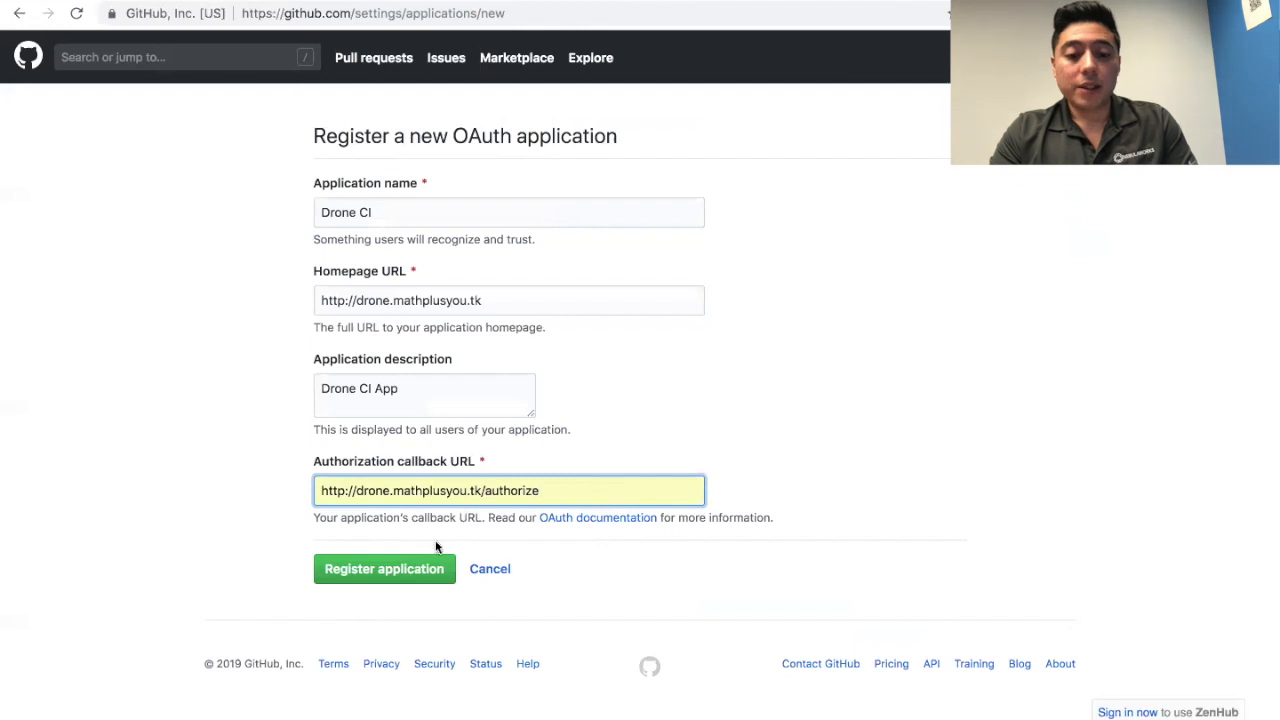
{"action": "mouse_move", "coordinate": [442, 552]}
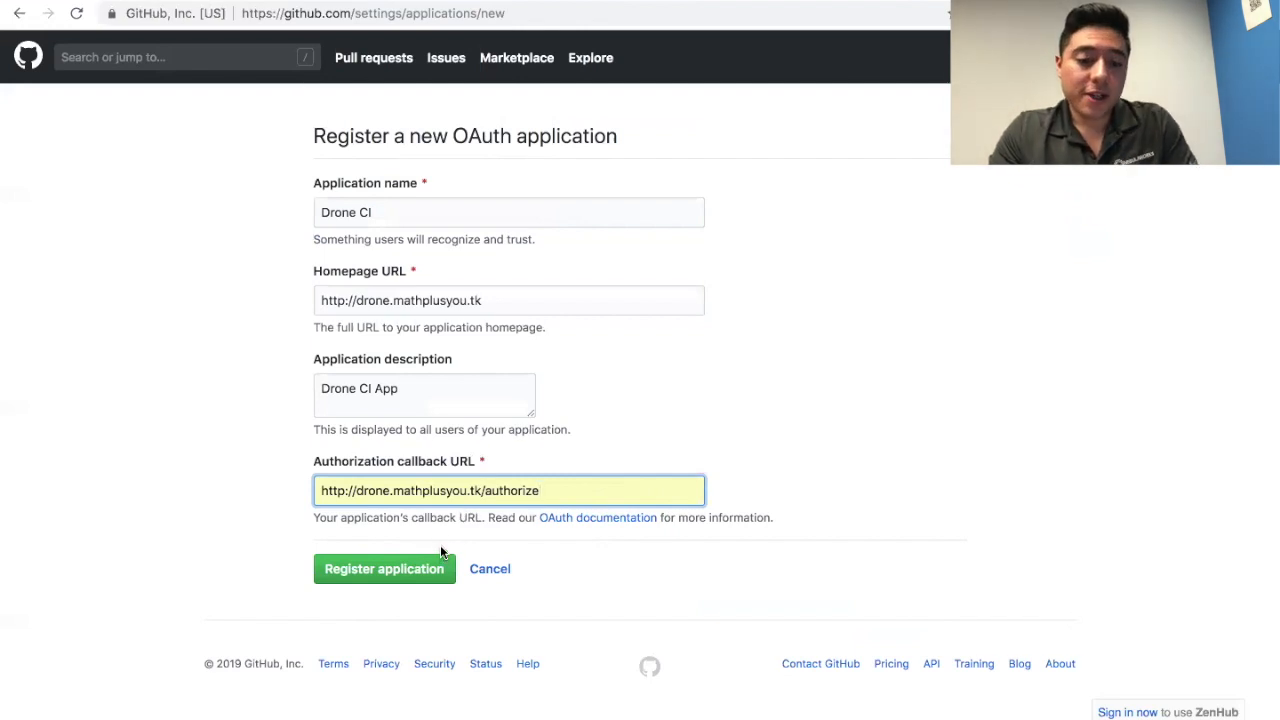
{"action": "mouse_move", "coordinate": [428, 568]}
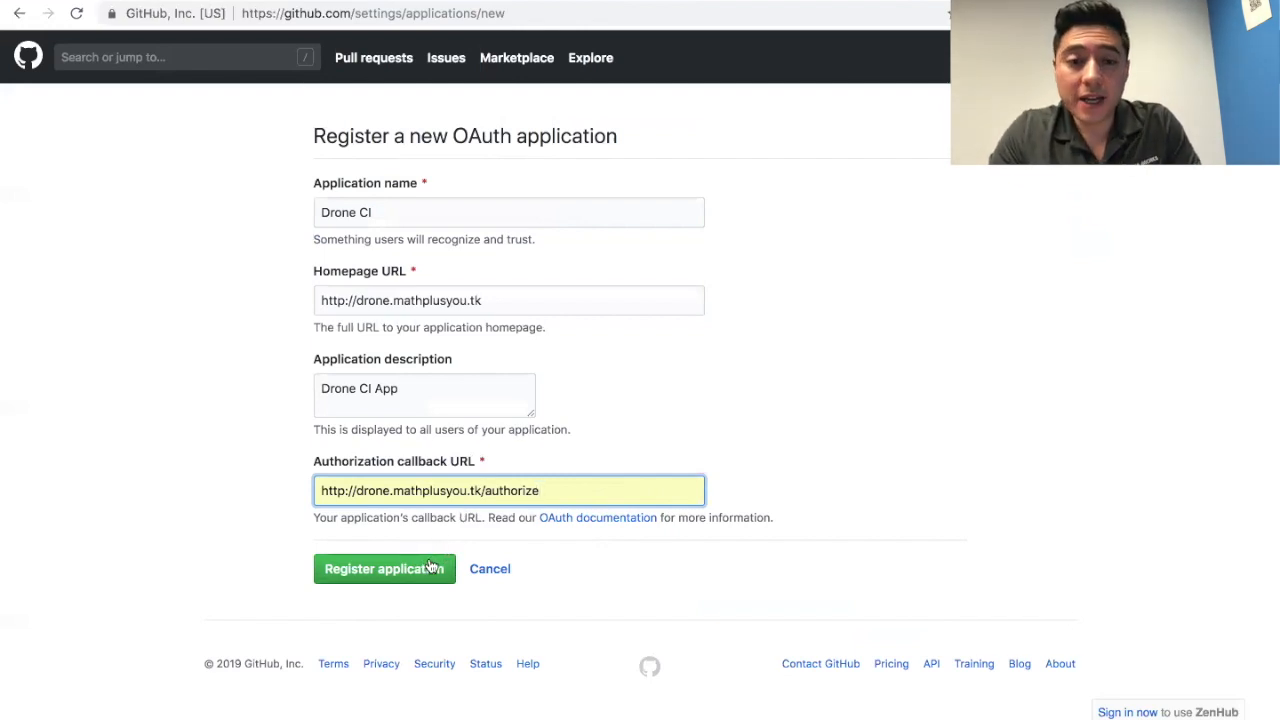
{"action": "left_click", "coordinate": [384, 568]}
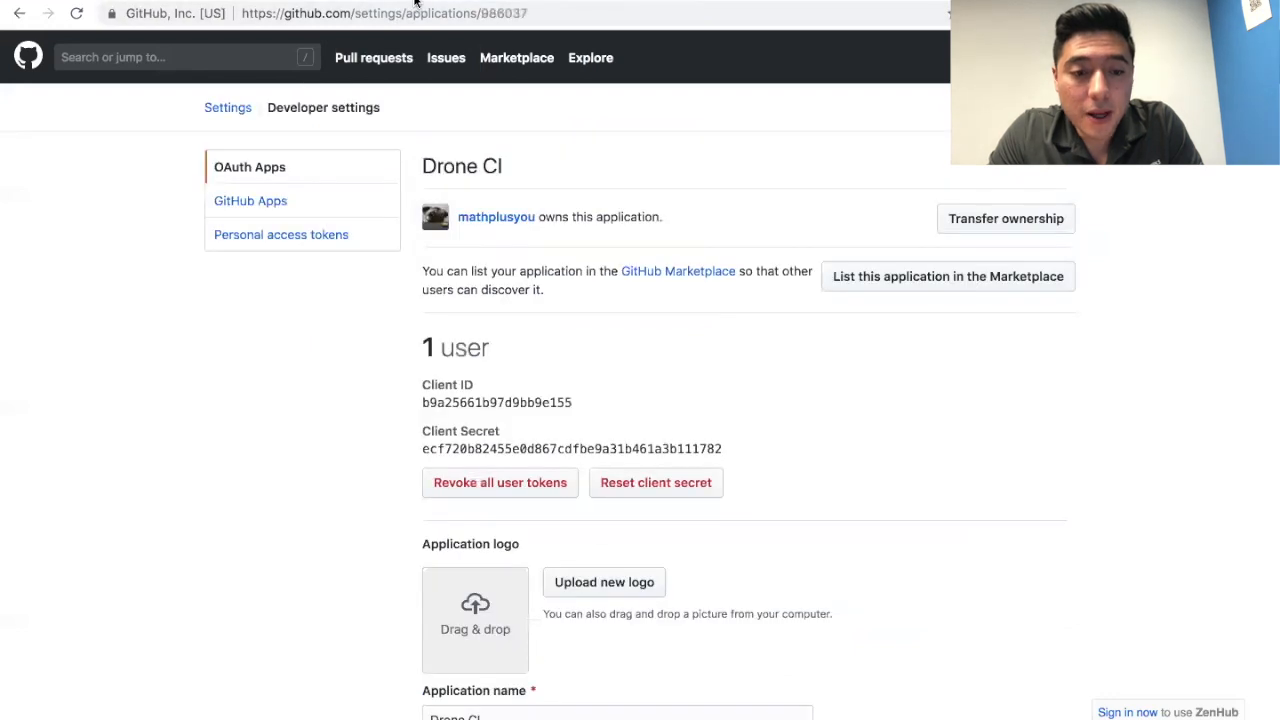
{"action": "scroll", "scroll_direction": "down", "scroll_amount": 3}
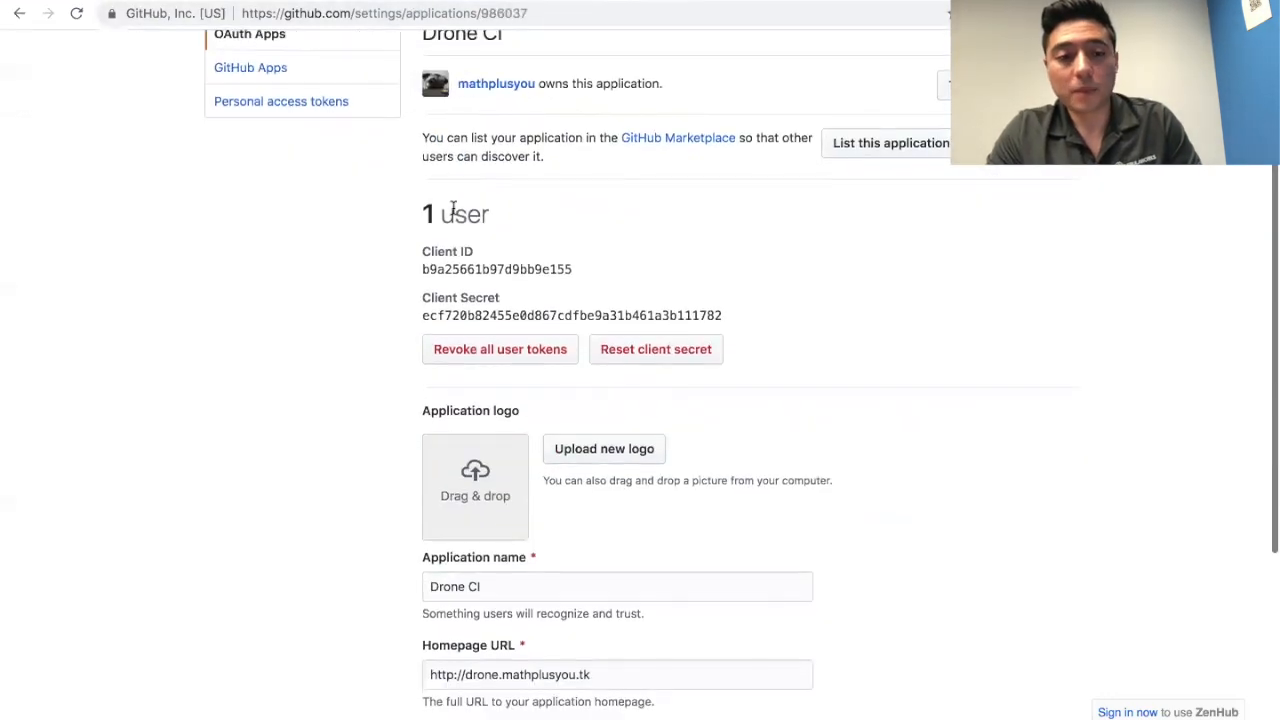
{"action": "scroll", "scroll_direction": "up", "scroll_amount": 3}
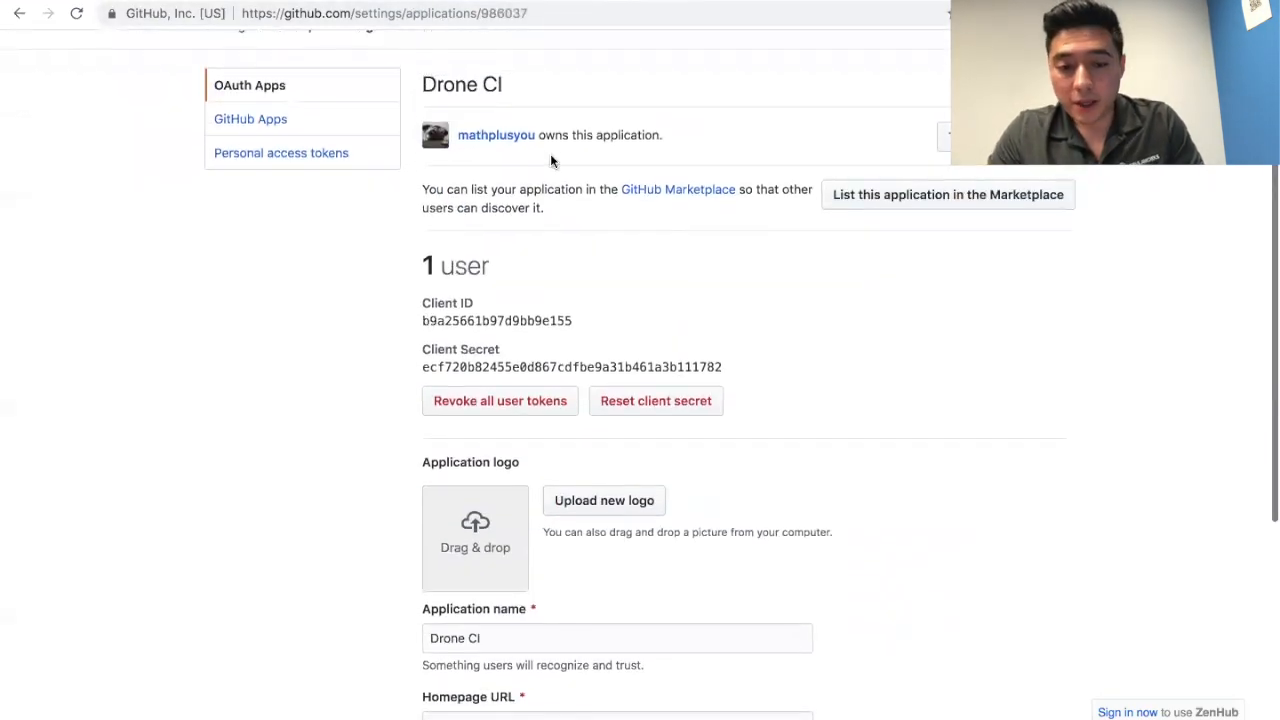
{"action": "scroll", "scroll_direction": "up", "scroll_amount": 3}
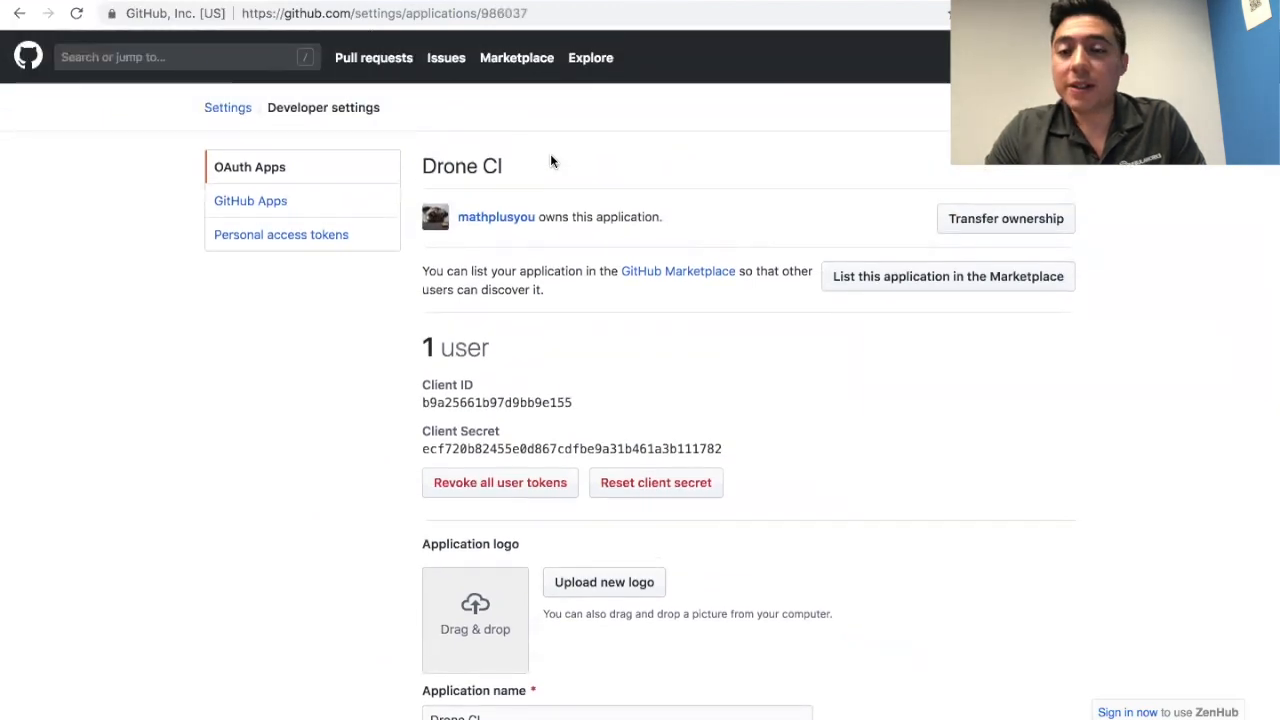
{"action": "scroll", "scroll_direction": "down", "scroll_amount": 3}
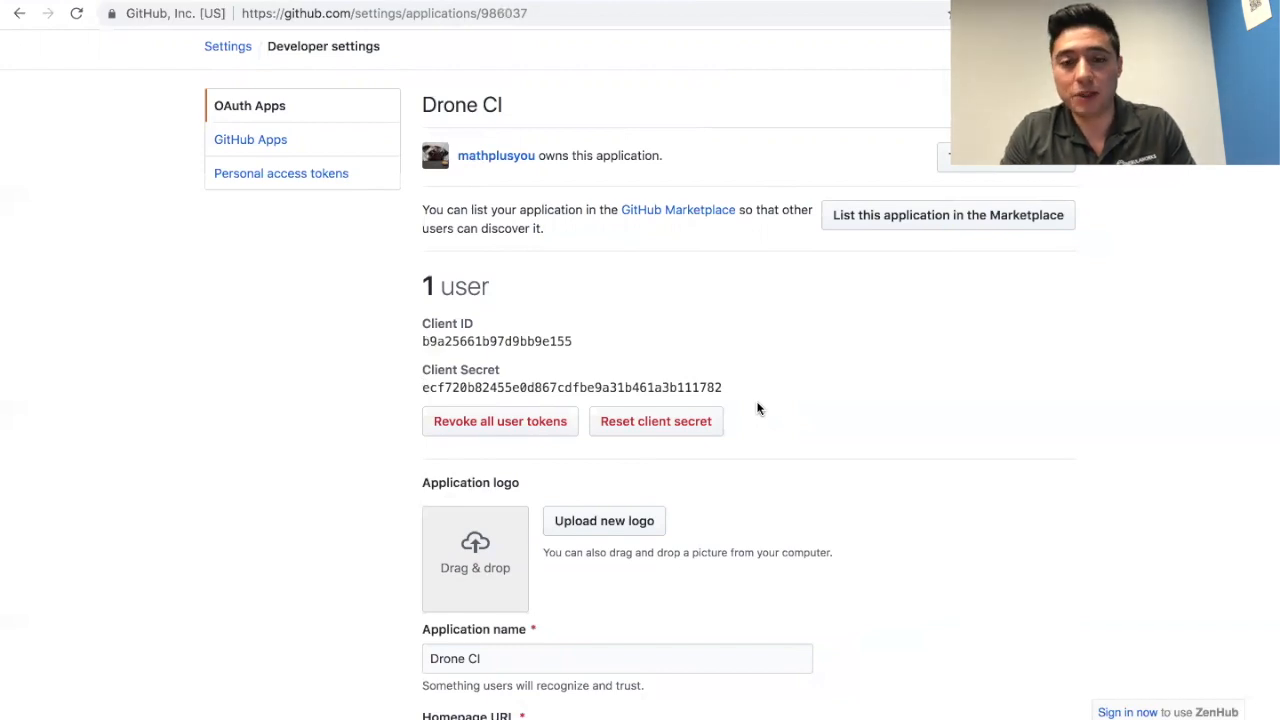
{"action": "mouse_move", "coordinate": [662, 418]}
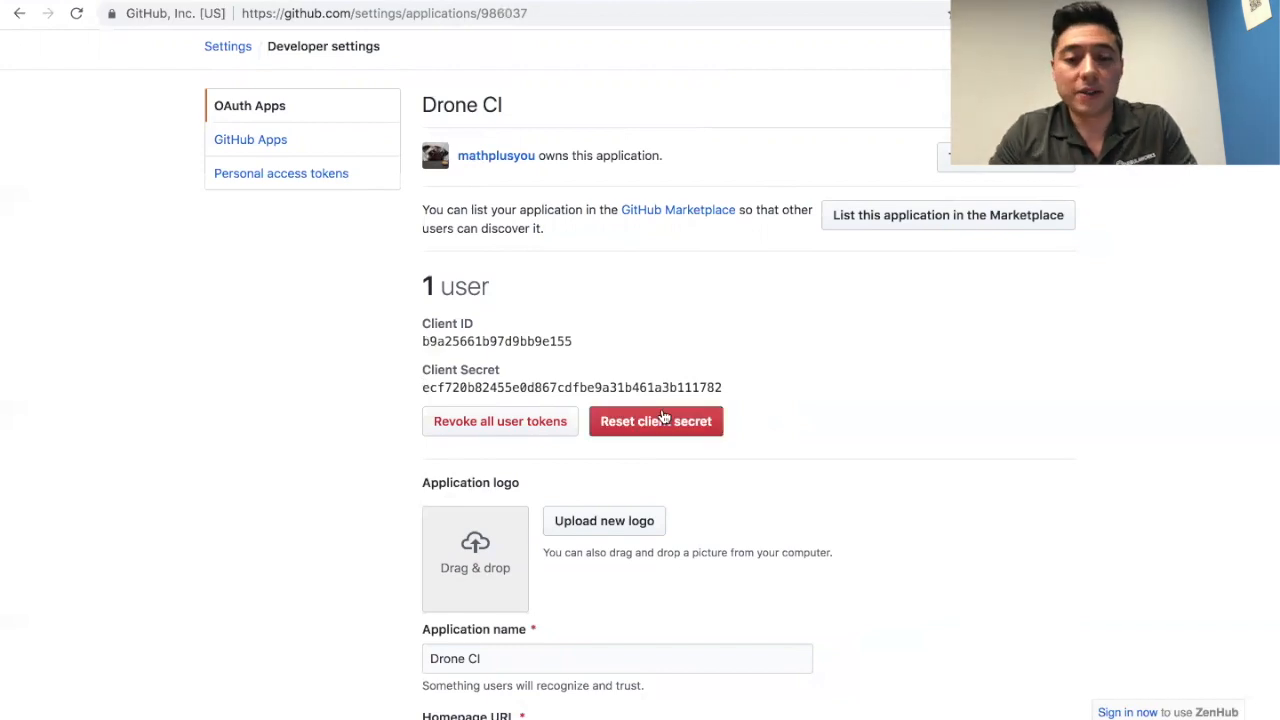
{"action": "scroll", "scroll_direction": "down", "scroll_amount": 3}
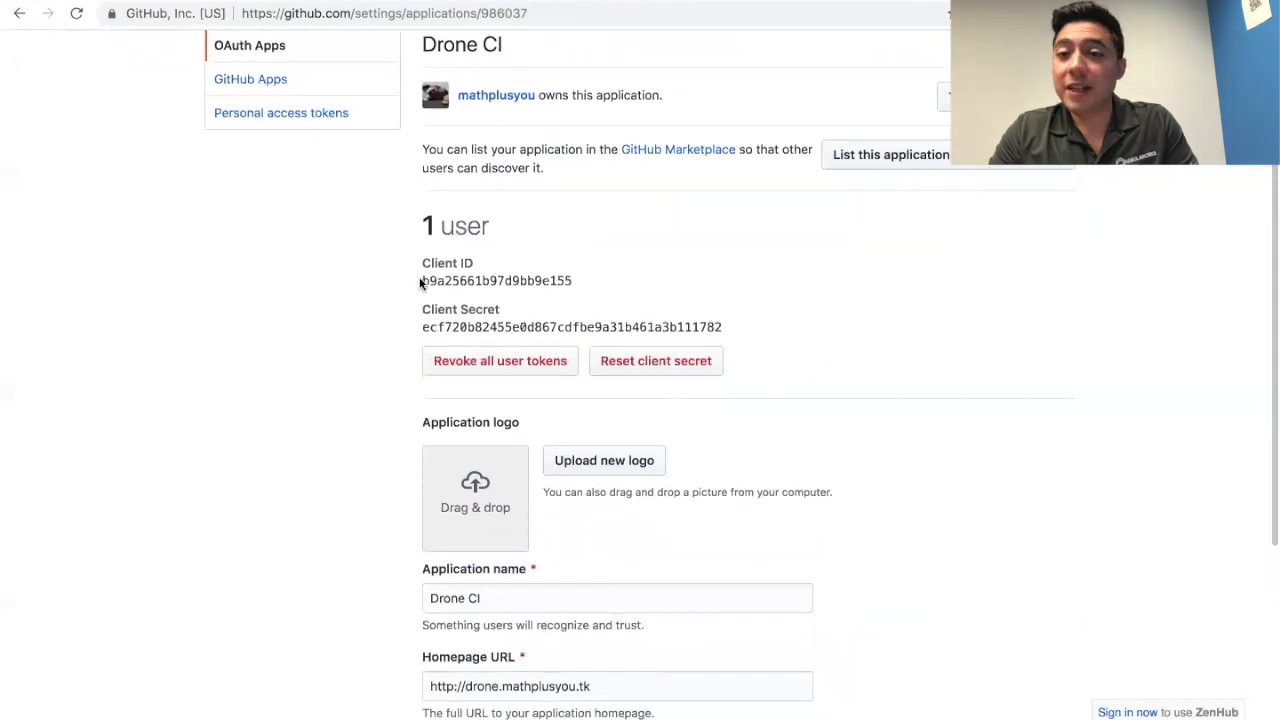
{"action": "scroll", "scroll_direction": "down", "scroll_amount": 3}
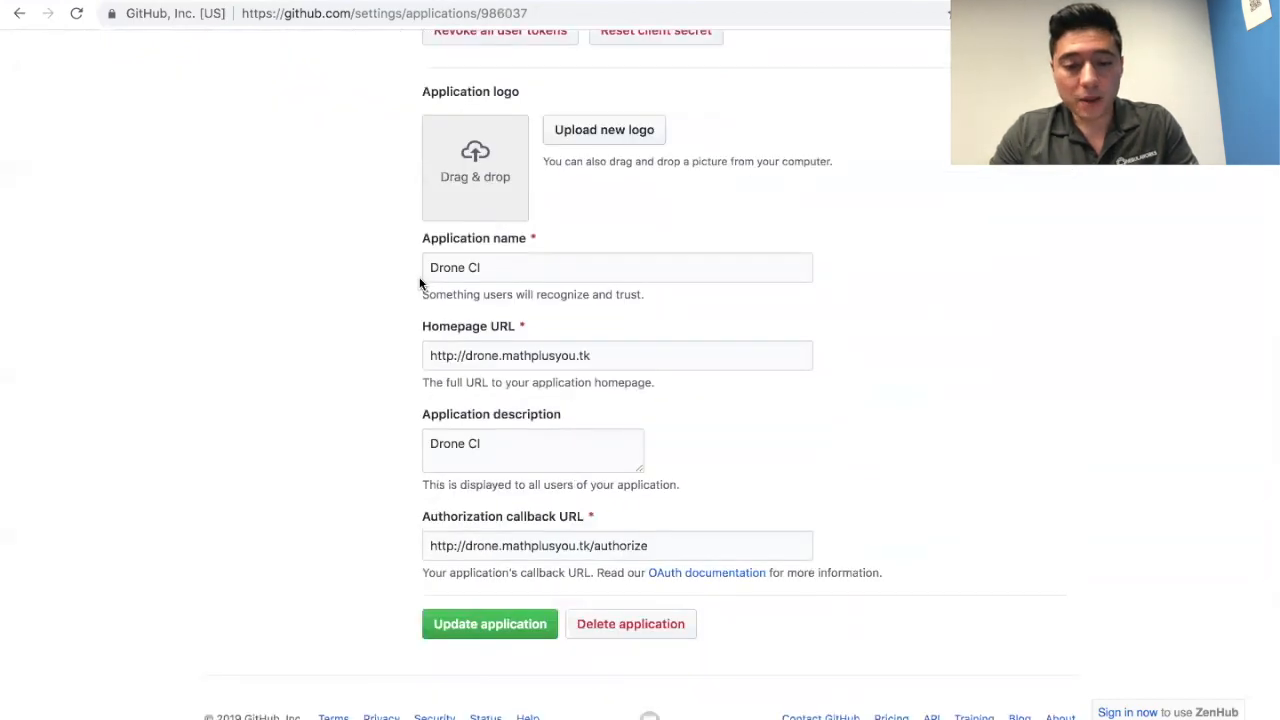
{"action": "scroll", "scroll_direction": "down", "scroll_amount": 3}
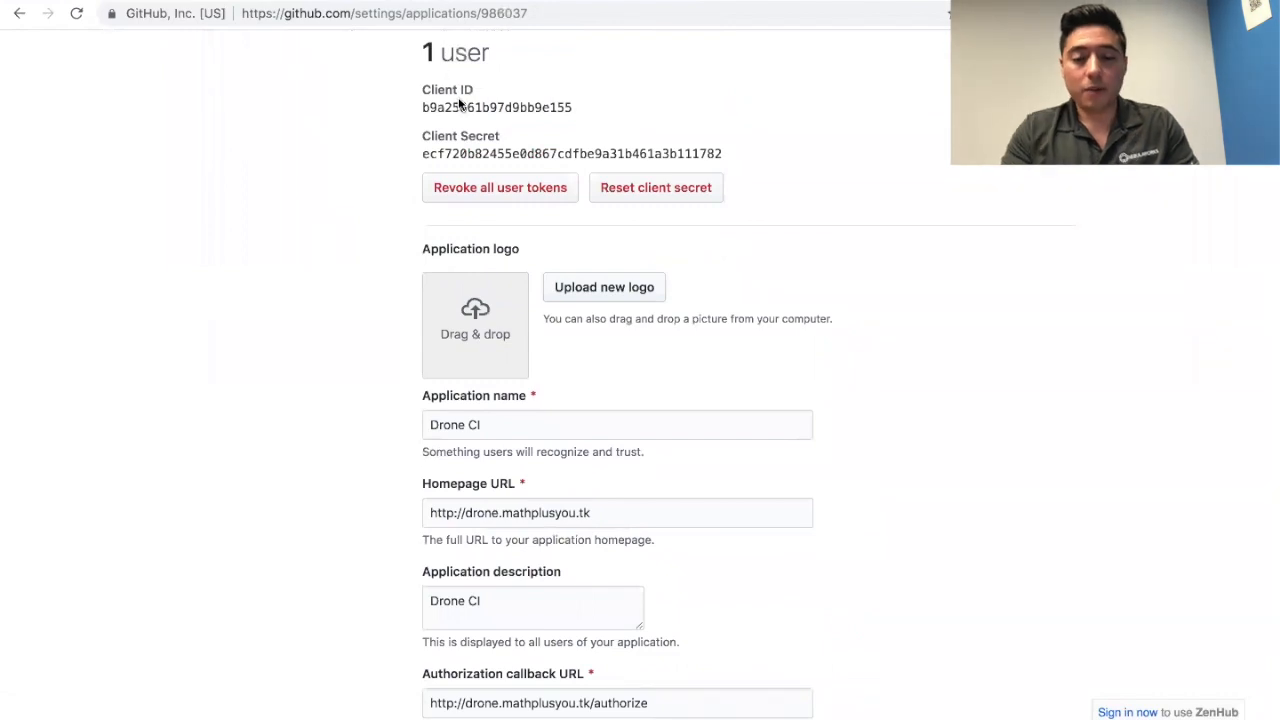
{"action": "mouse_move", "coordinate": [420, 84]}
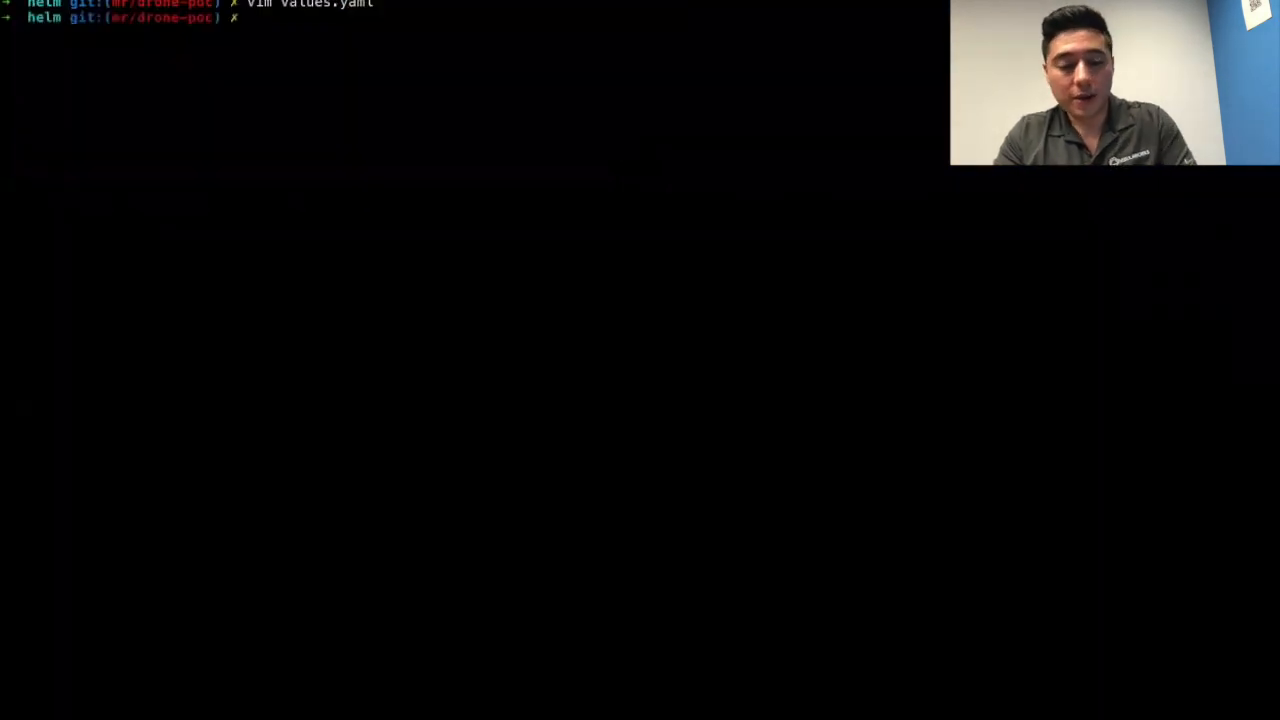
Step: Open values.yaml in vim from the helm directory
{"action": "type", "text": "vim v"}
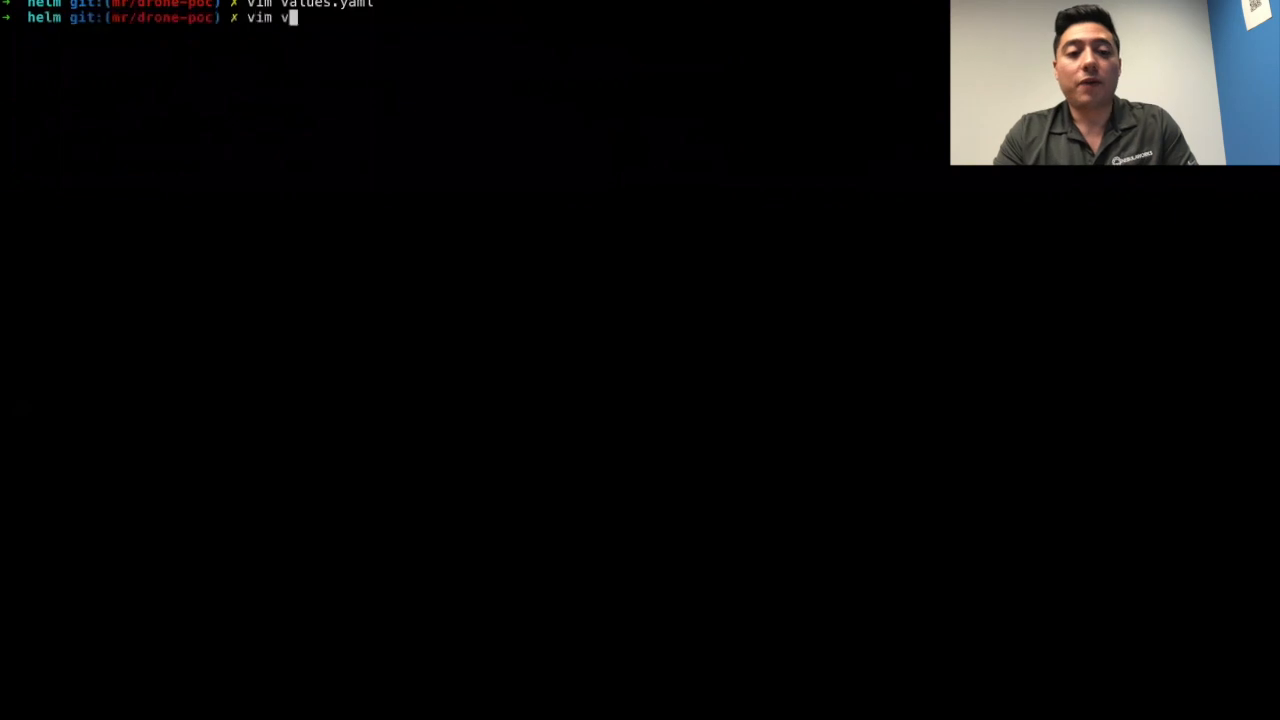
{"action": "type", "text": "alues.yaml"}
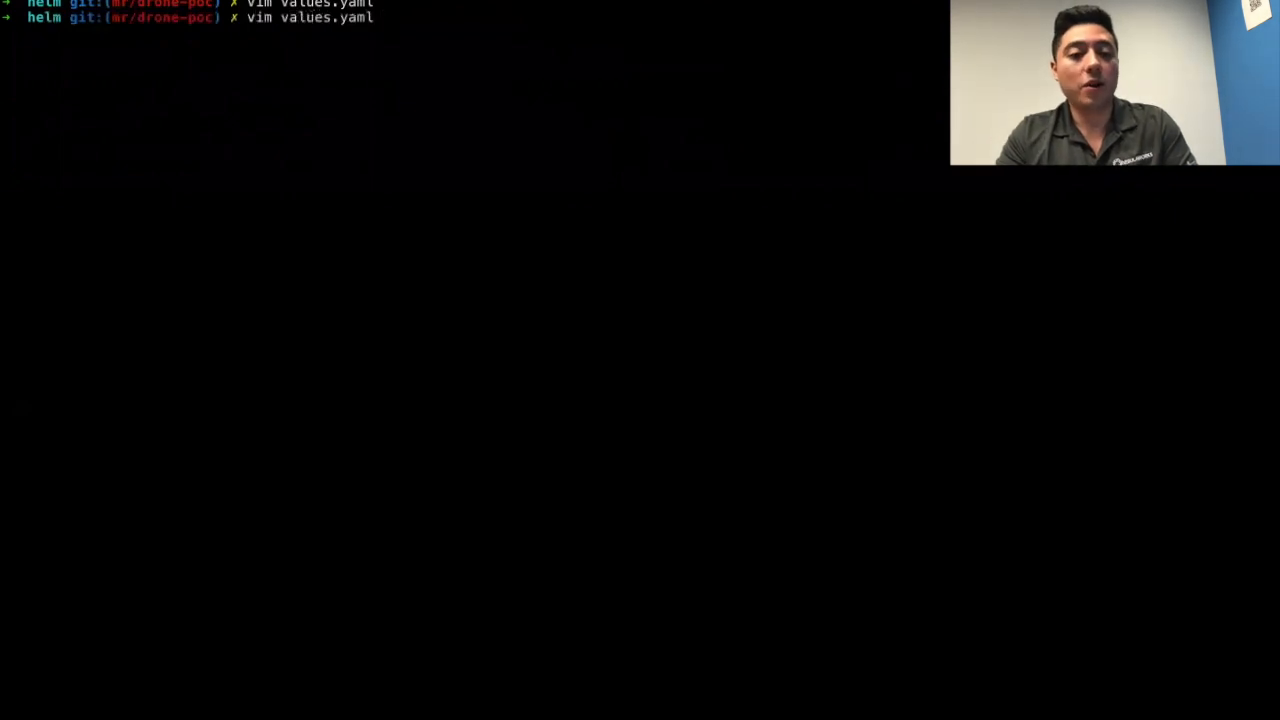
{"action": "key", "text": "Enter"}
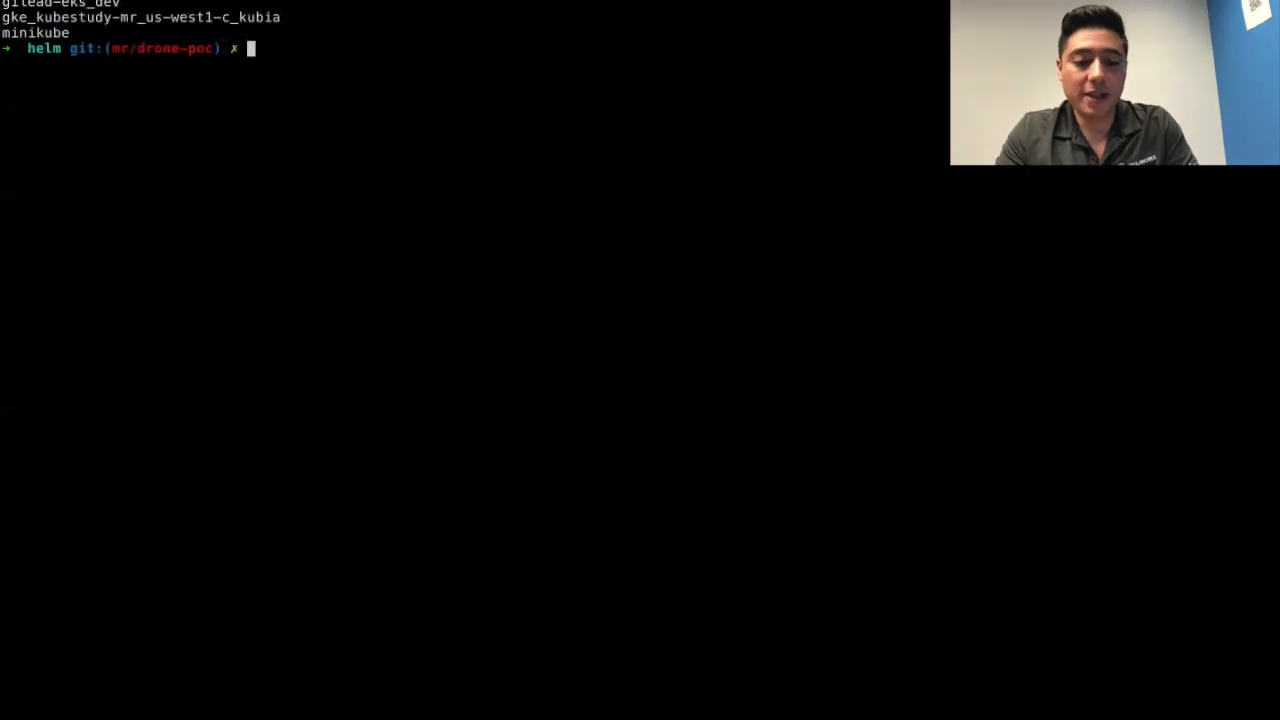
Step: Run kubectl get services to list the cluster's services
{"action": "type", "text": "kubectl get services"}
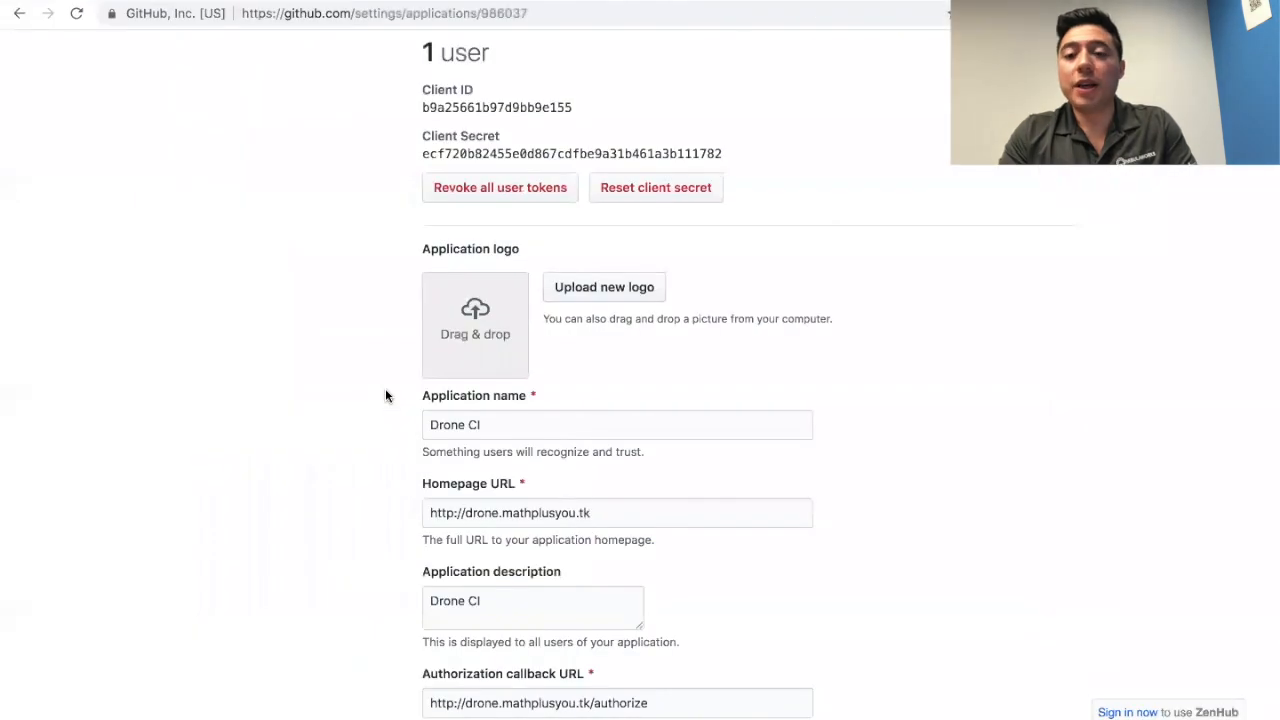
{"action": "mouse_move", "coordinate": [800, 4]}
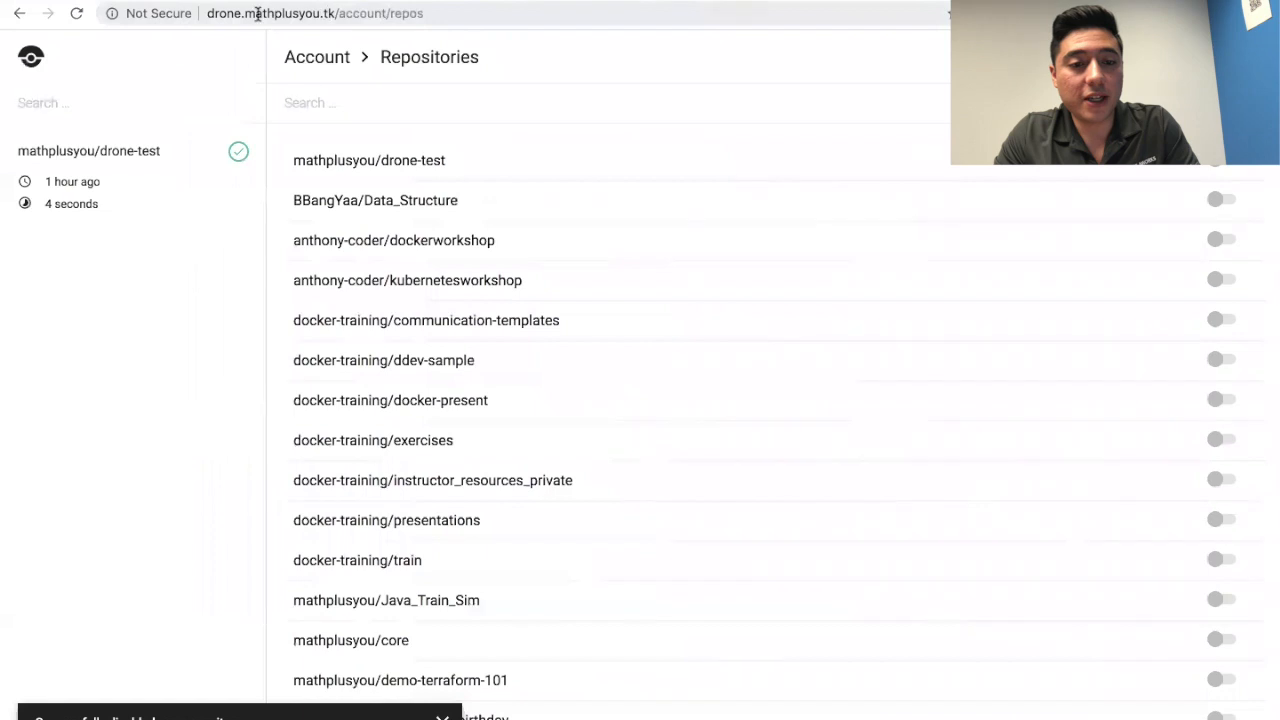
Step: Reload the Drone repositories page and scroll through it to sign in again
{"action": "left_click", "coordinate": [320, 12]}
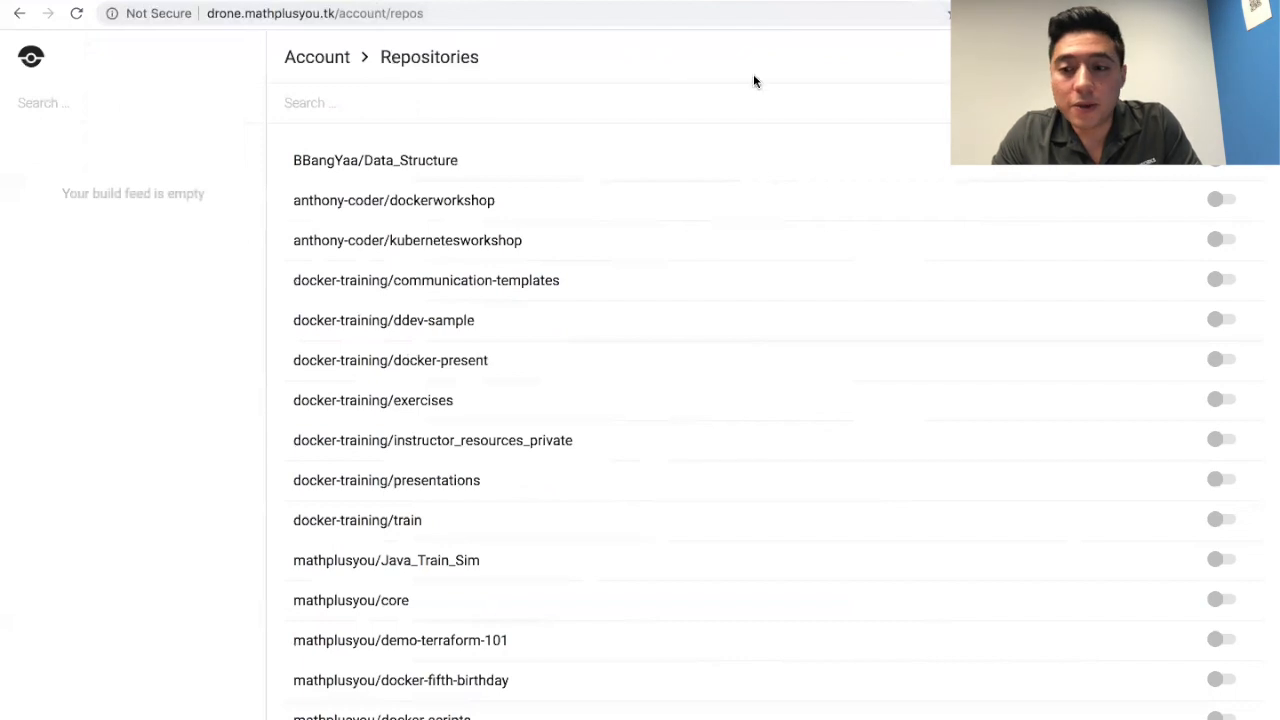
{"action": "scroll", "scroll_direction": "down", "scroll_amount": 3}
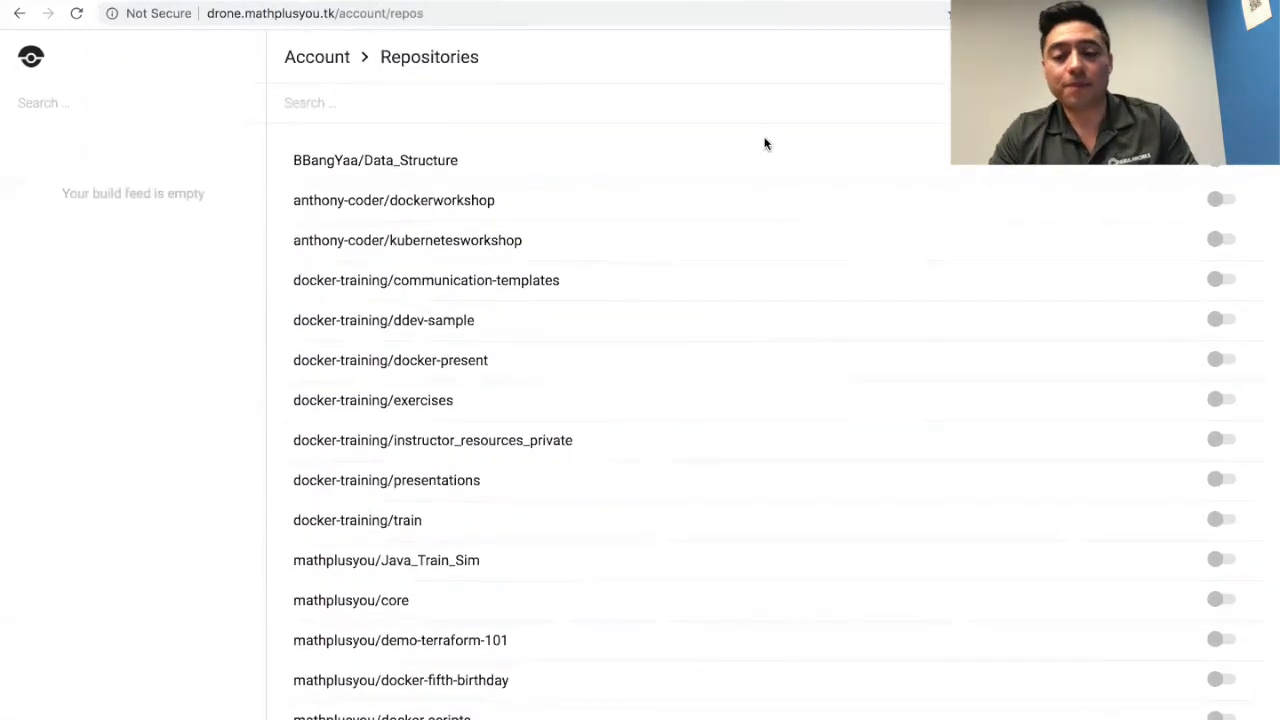
{"action": "mouse_move", "coordinate": [886, 42]}
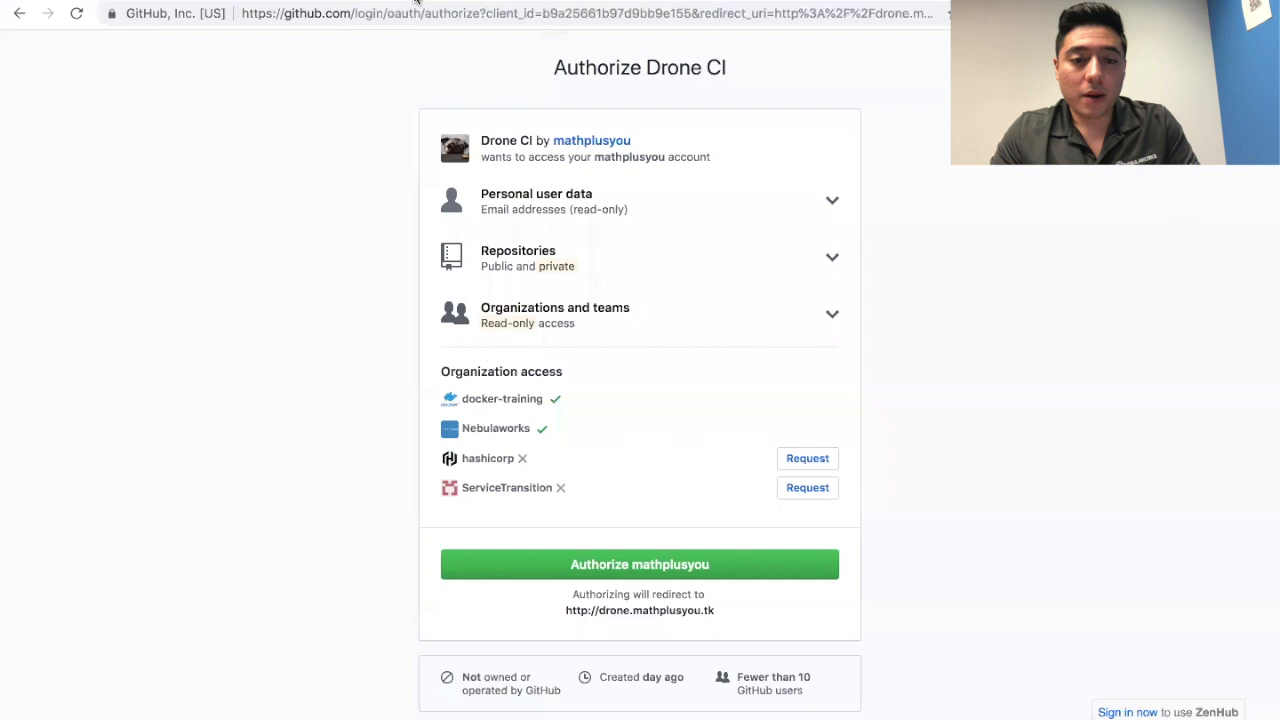
Step: Authorize Drone CI on GitHub and return to the Drone repository list
{"action": "left_click", "coordinate": [640, 564]}
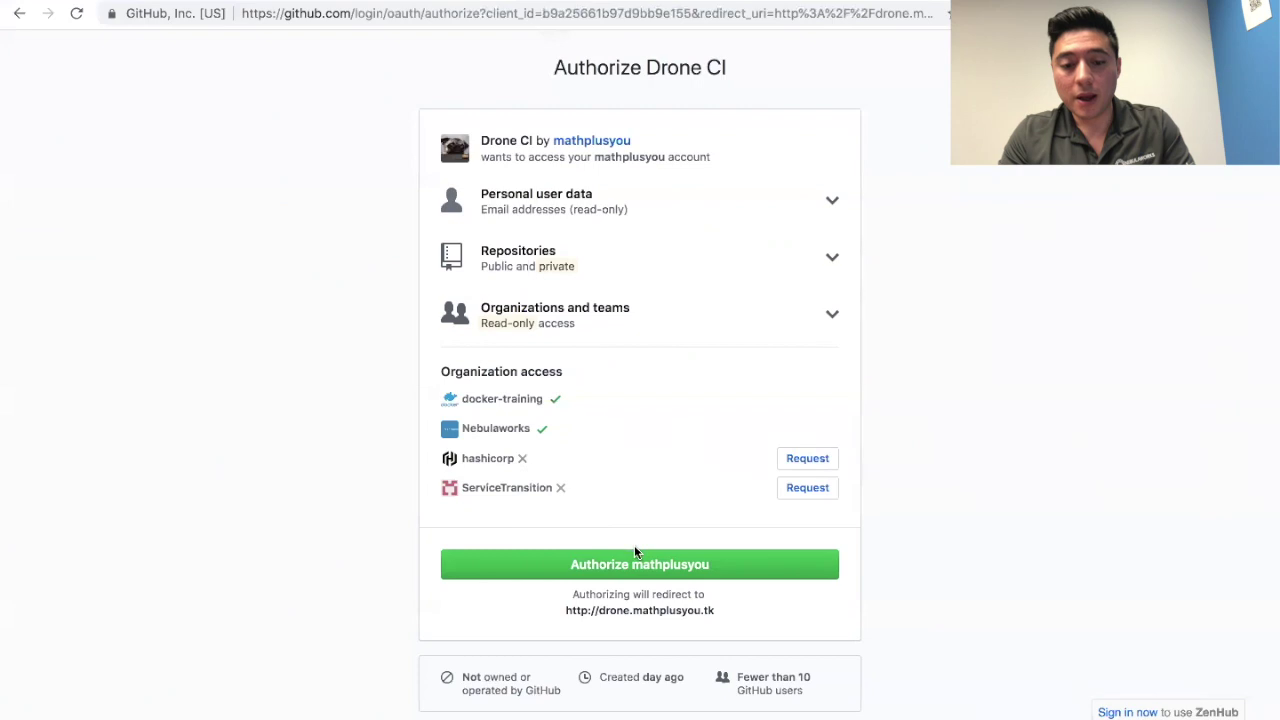
{"action": "mouse_move", "coordinate": [664, 562]}
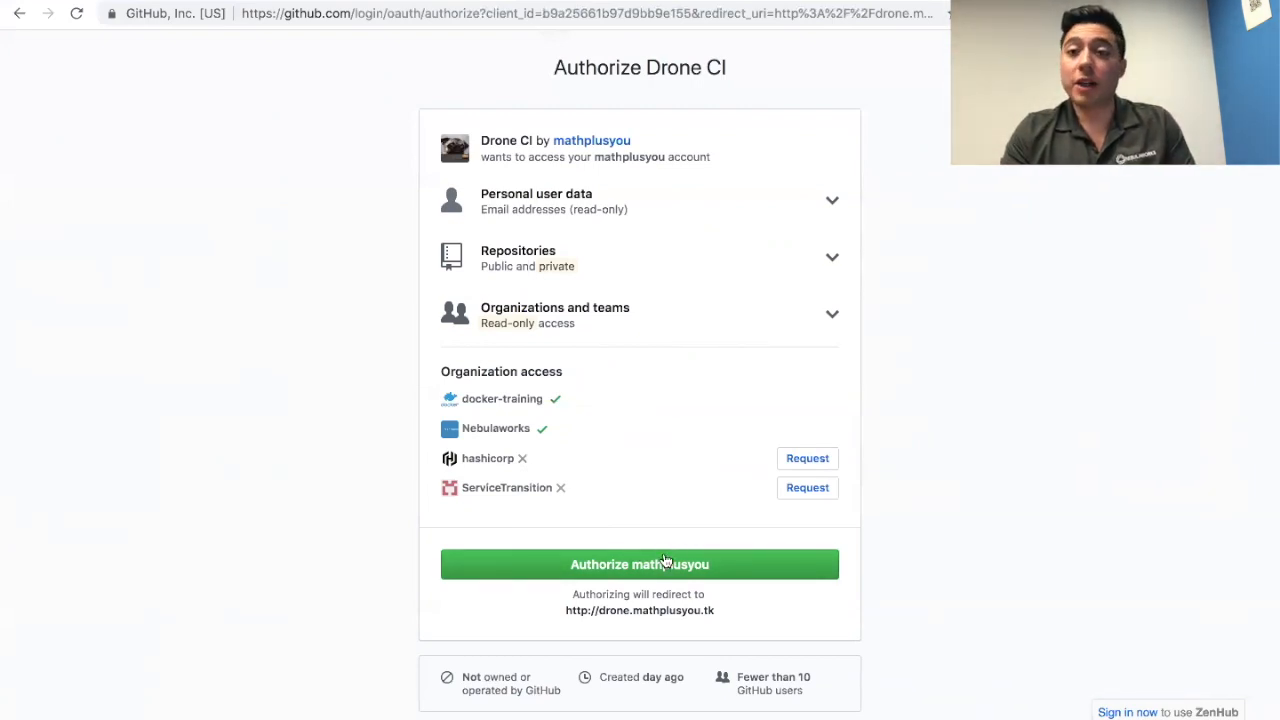
{"action": "mouse_move", "coordinate": [596, 488]}
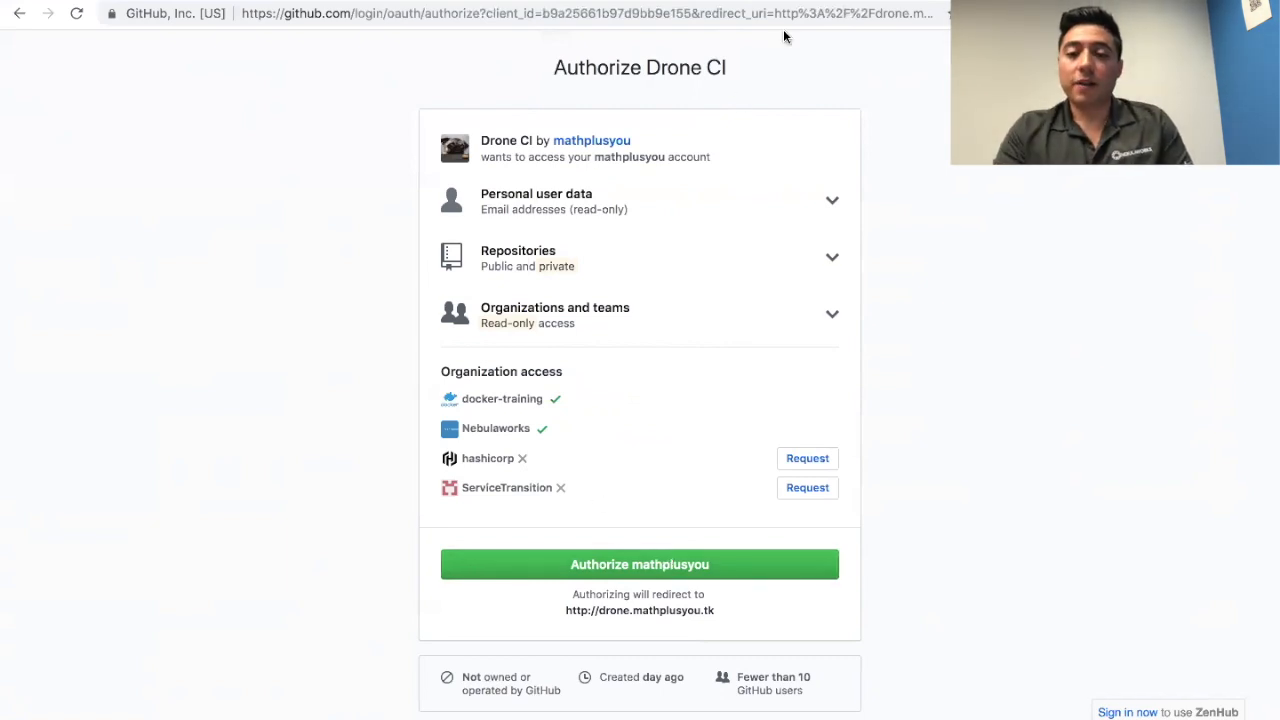
{"action": "left_click", "coordinate": [640, 564]}
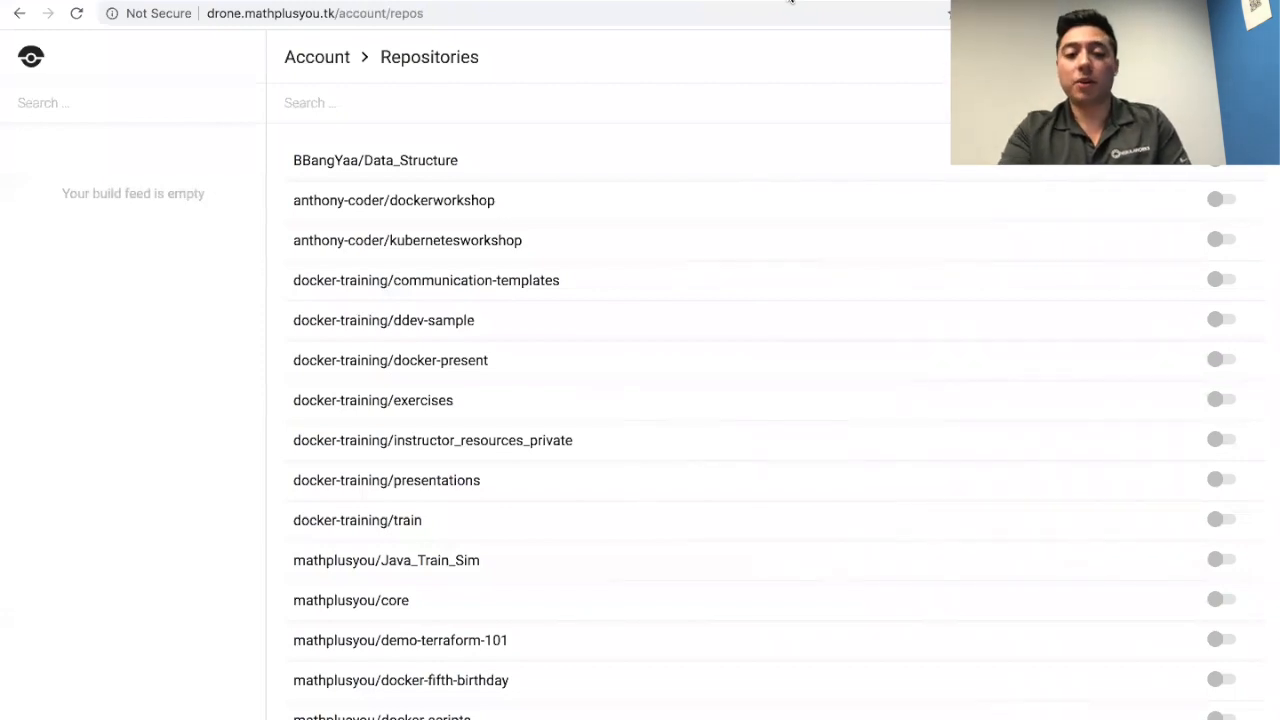
Step: Find drone-test in the repository list and toggle it on to enable builds
{"action": "scroll", "scroll_direction": "down", "scroll_amount": 3}
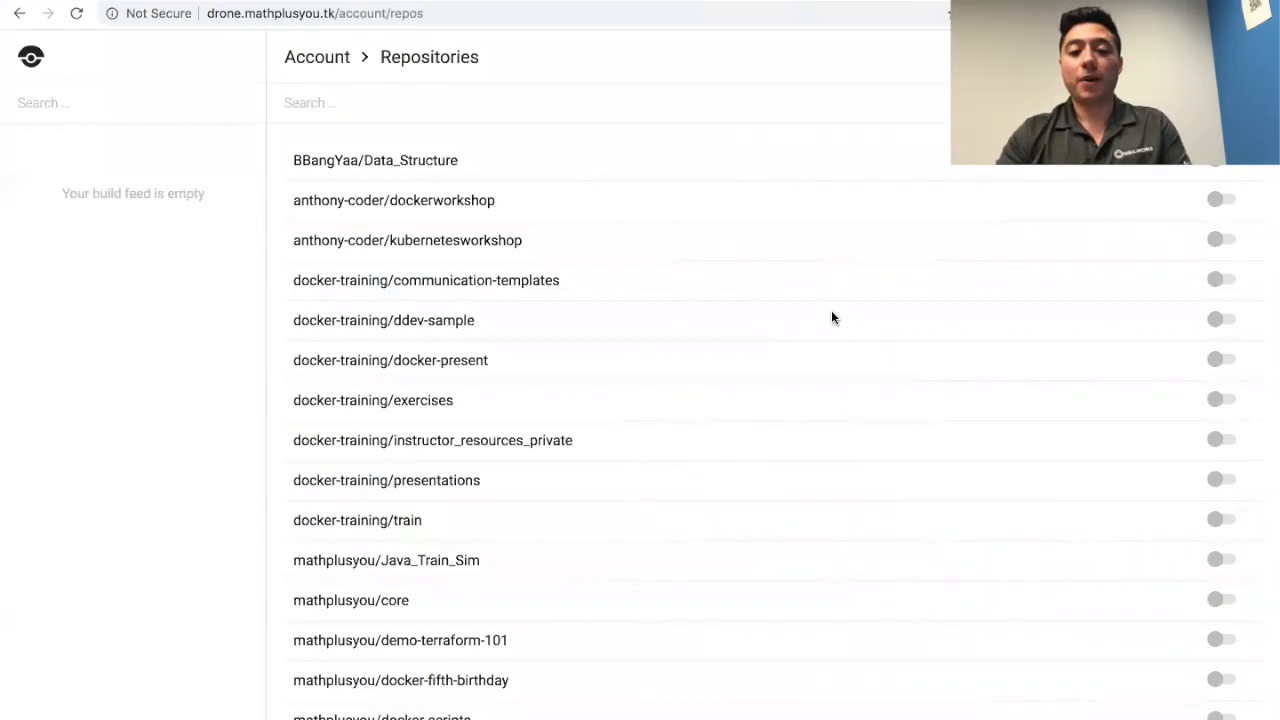
{"action": "scroll", "scroll_direction": "down", "scroll_amount": 3}
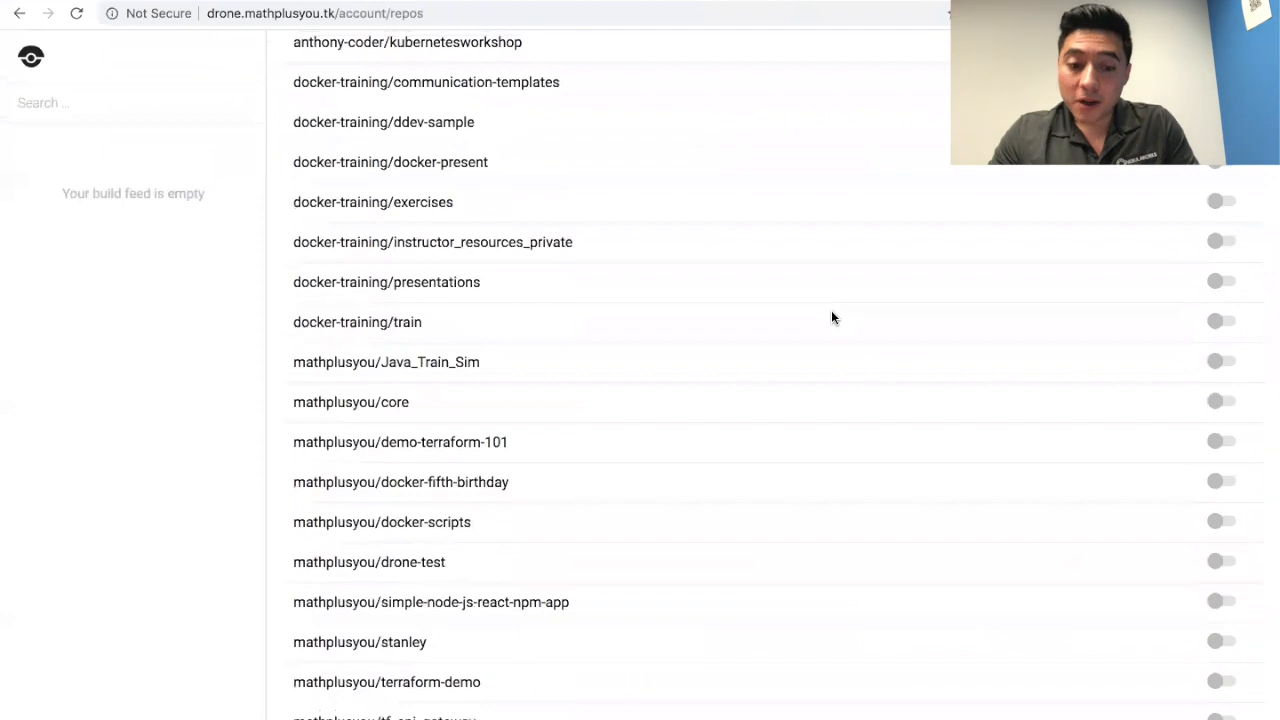
{"action": "mouse_move", "coordinate": [290, 564]}
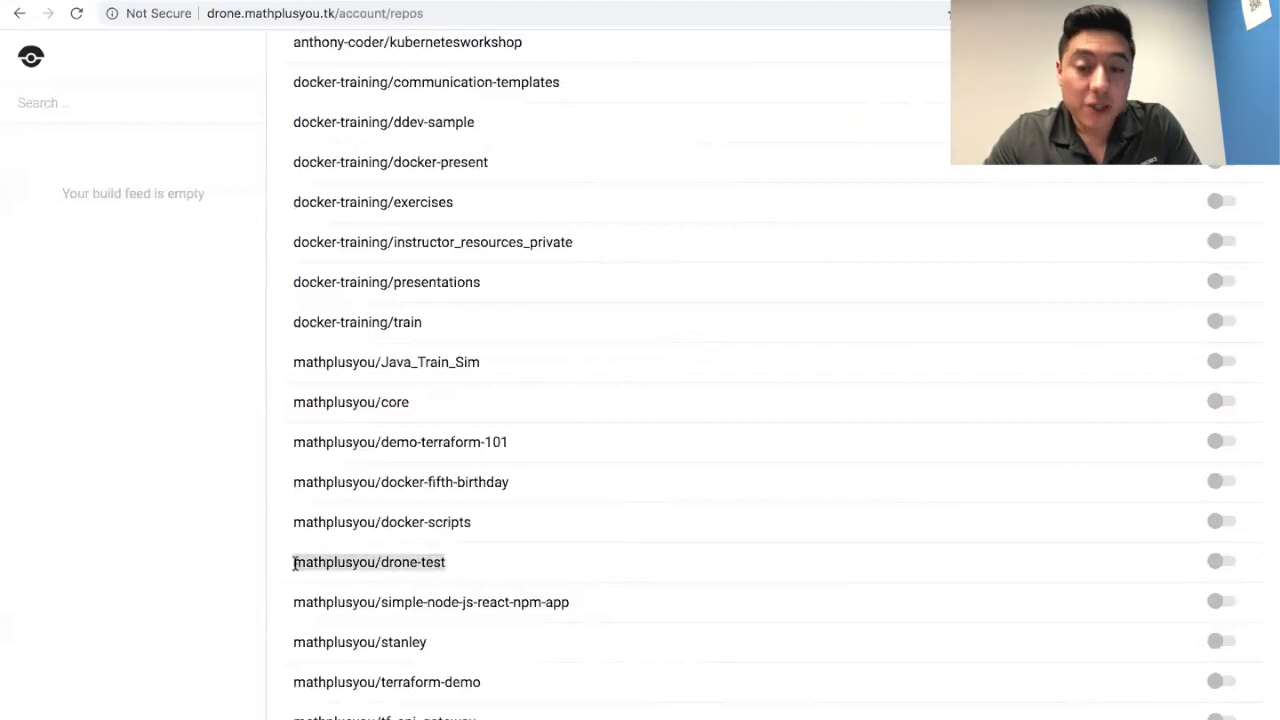
{"action": "mouse_move", "coordinate": [1172, 546]}
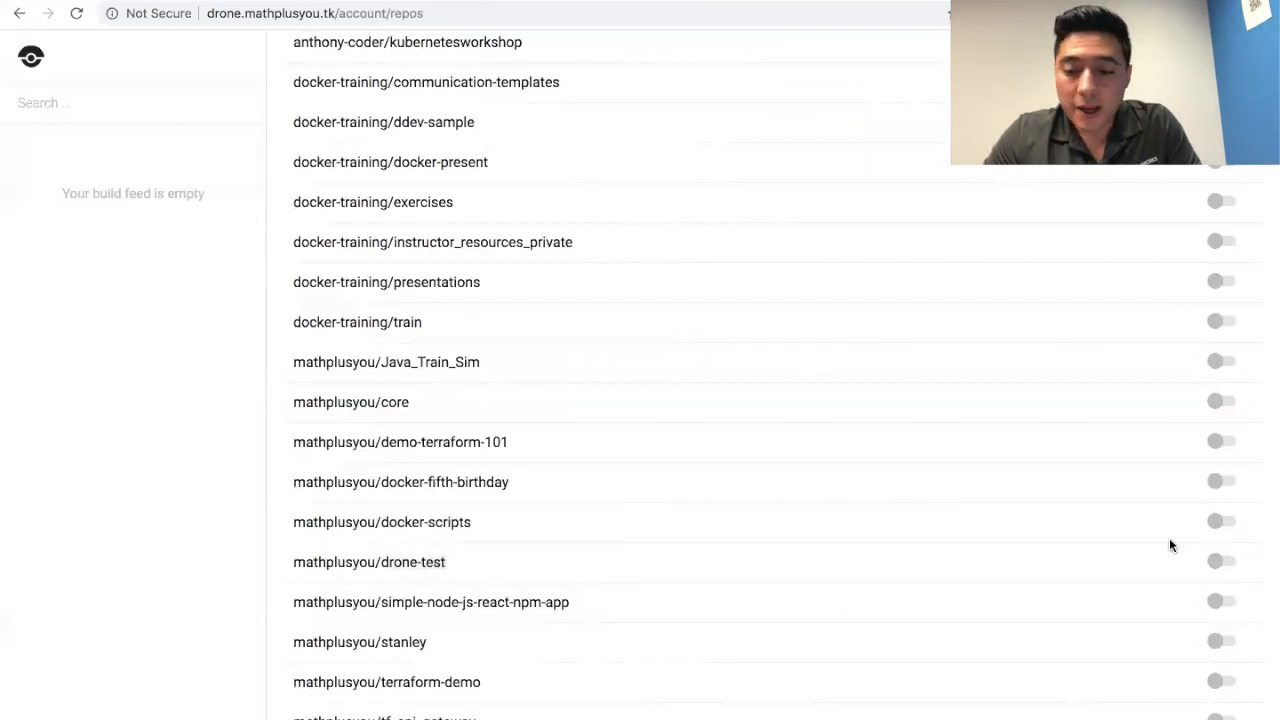
{"action": "mouse_move", "coordinate": [1220, 564]}
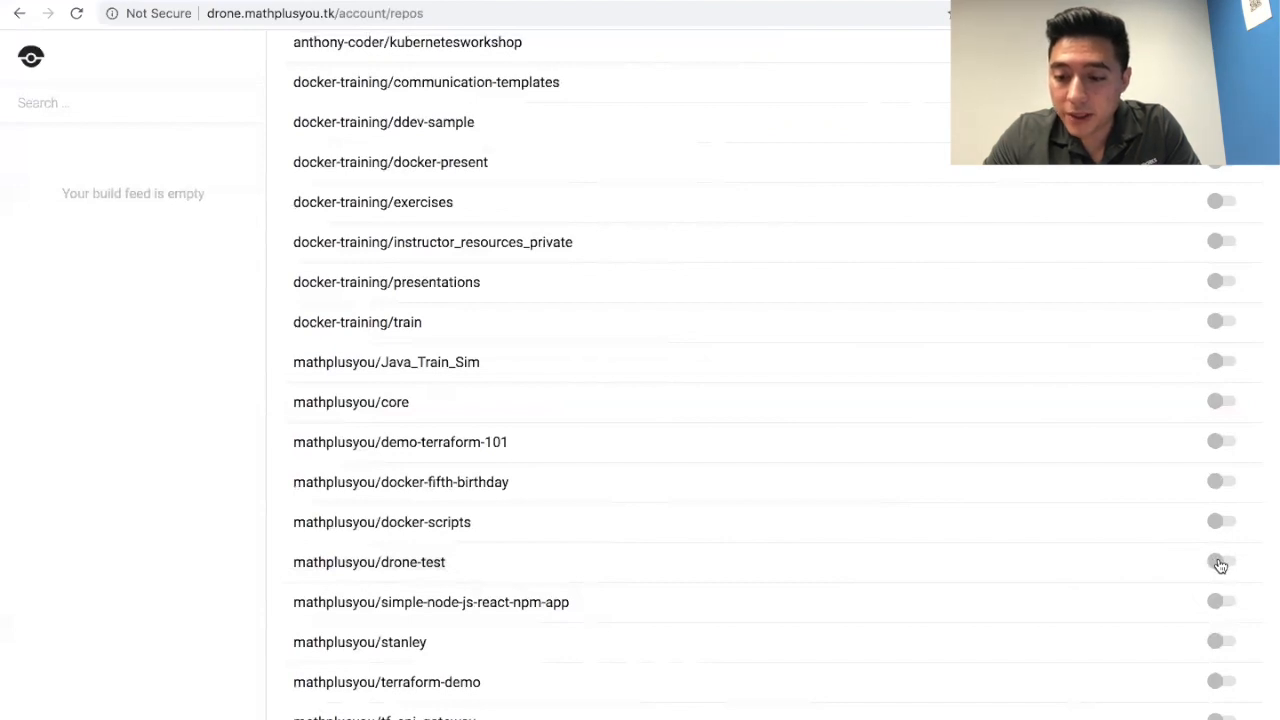
{"action": "left_click", "coordinate": [1220, 562]}
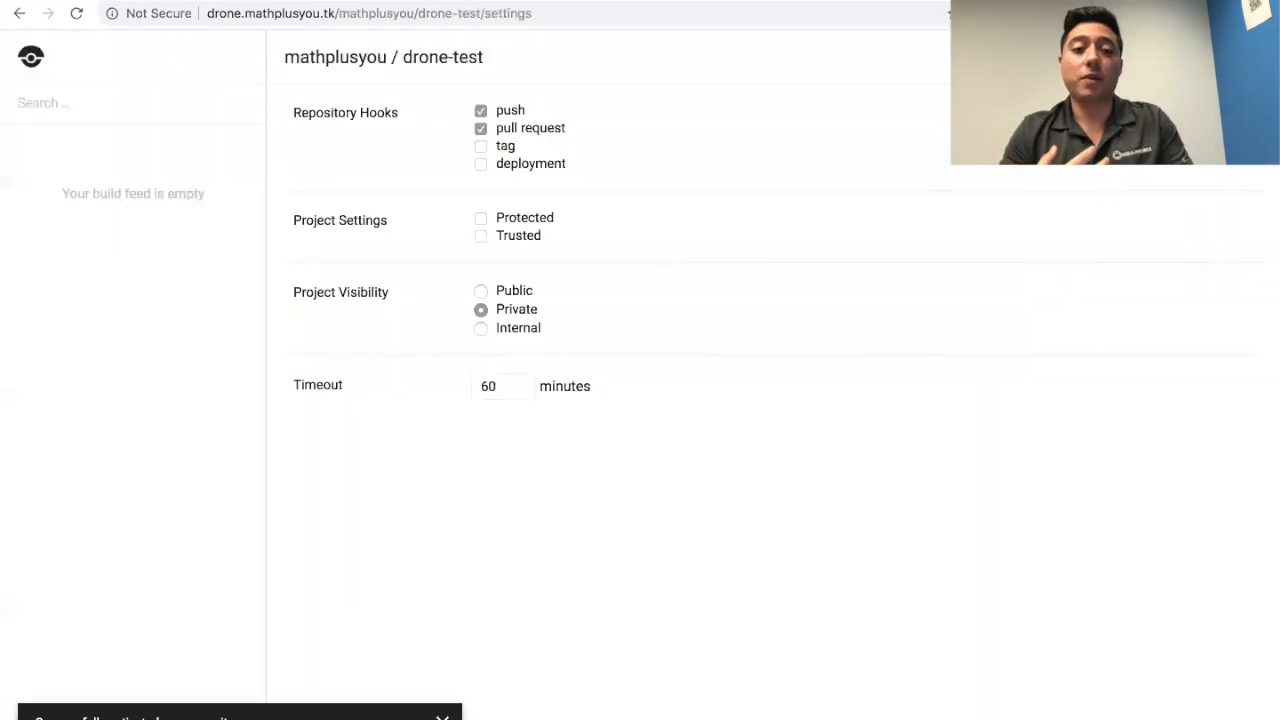
{"action": "mouse_move", "coordinate": [592, 130]}
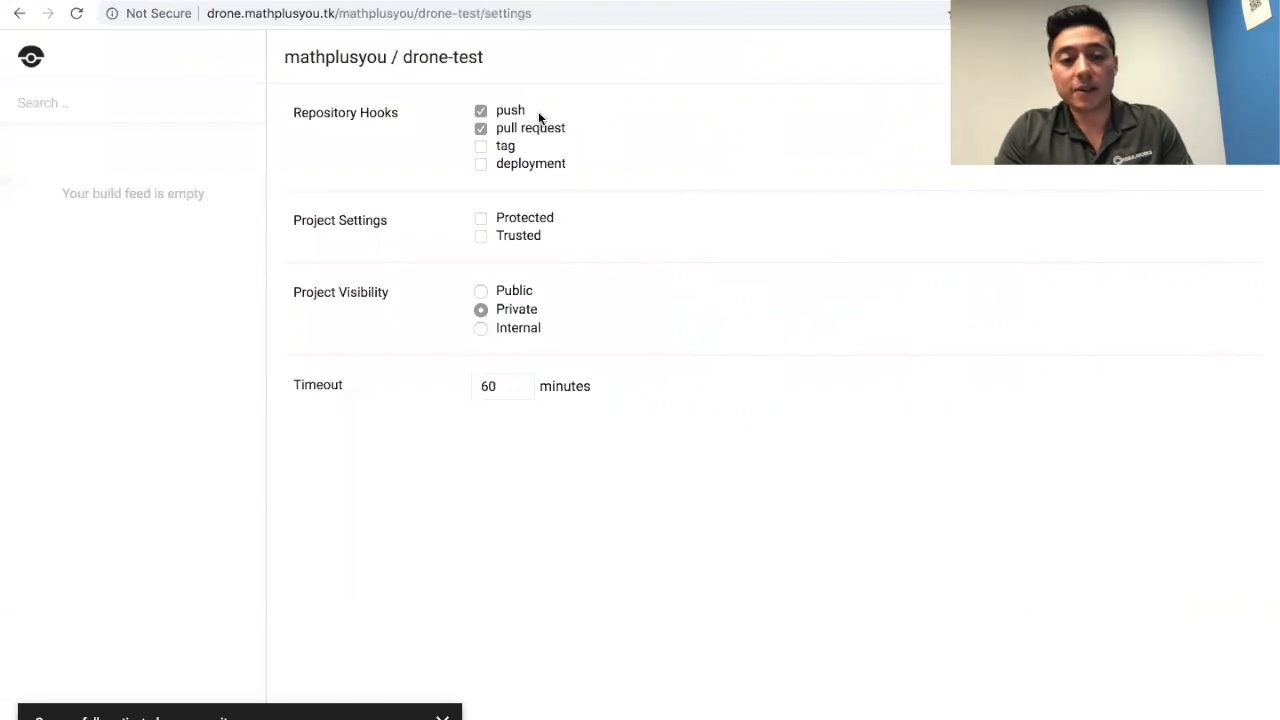
{"action": "mouse_move", "coordinate": [456, 192]}
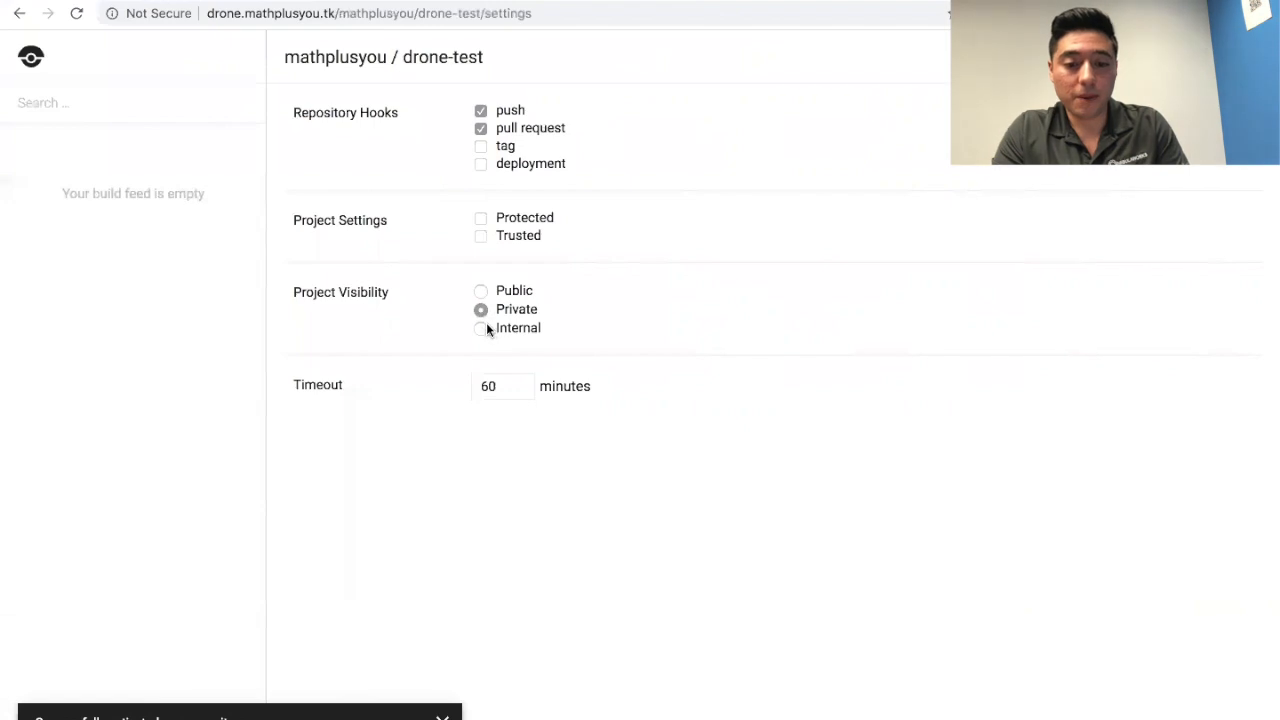
{"action": "mouse_move", "coordinate": [508, 184]}
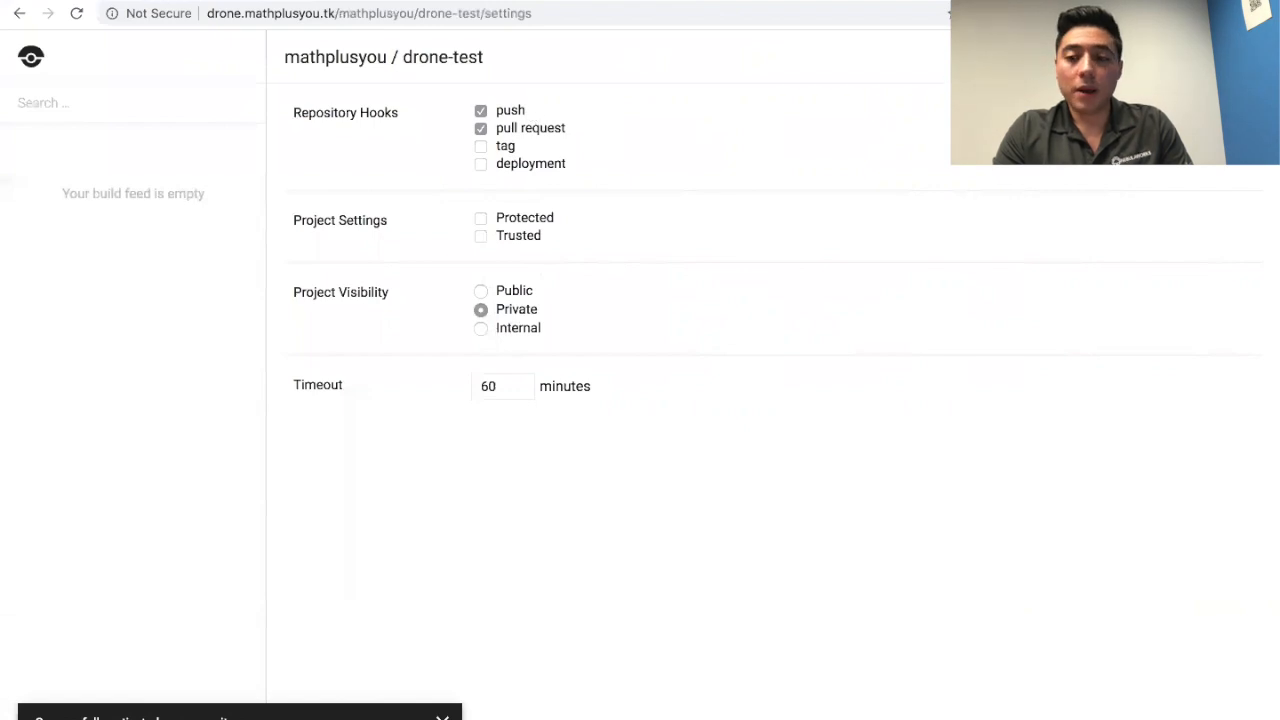
{"action": "mouse_move", "coordinate": [454, 66]}
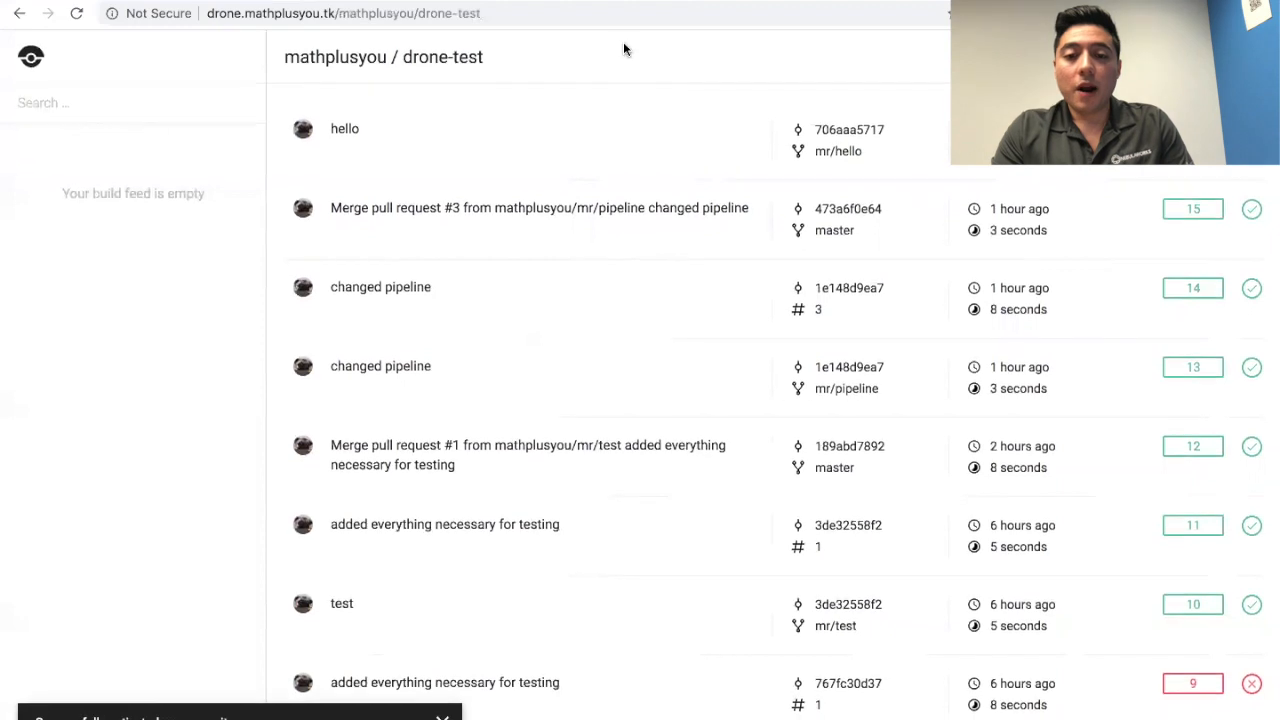
{"action": "mouse_move", "coordinate": [632, 40]}
{"action": "type", "text": "githu"}
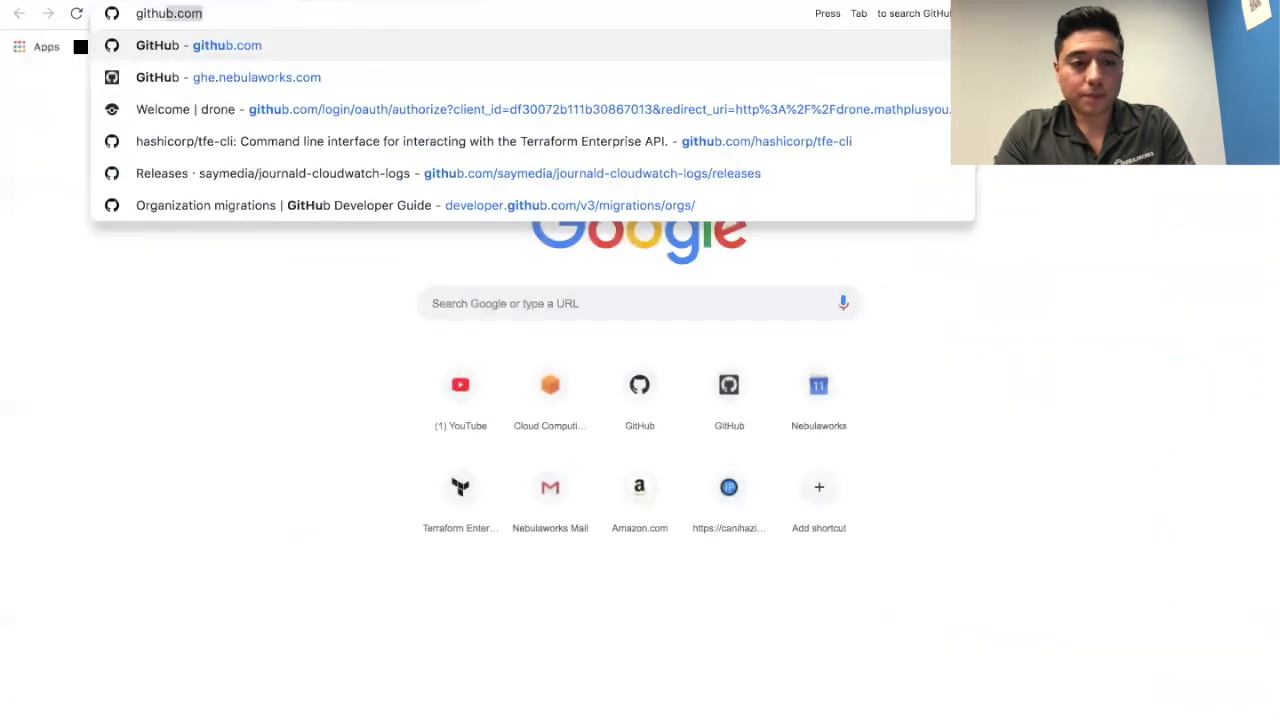
Step: Navigate the browser to the GitHub home page
{"action": "left_click", "coordinate": [196, 44]}
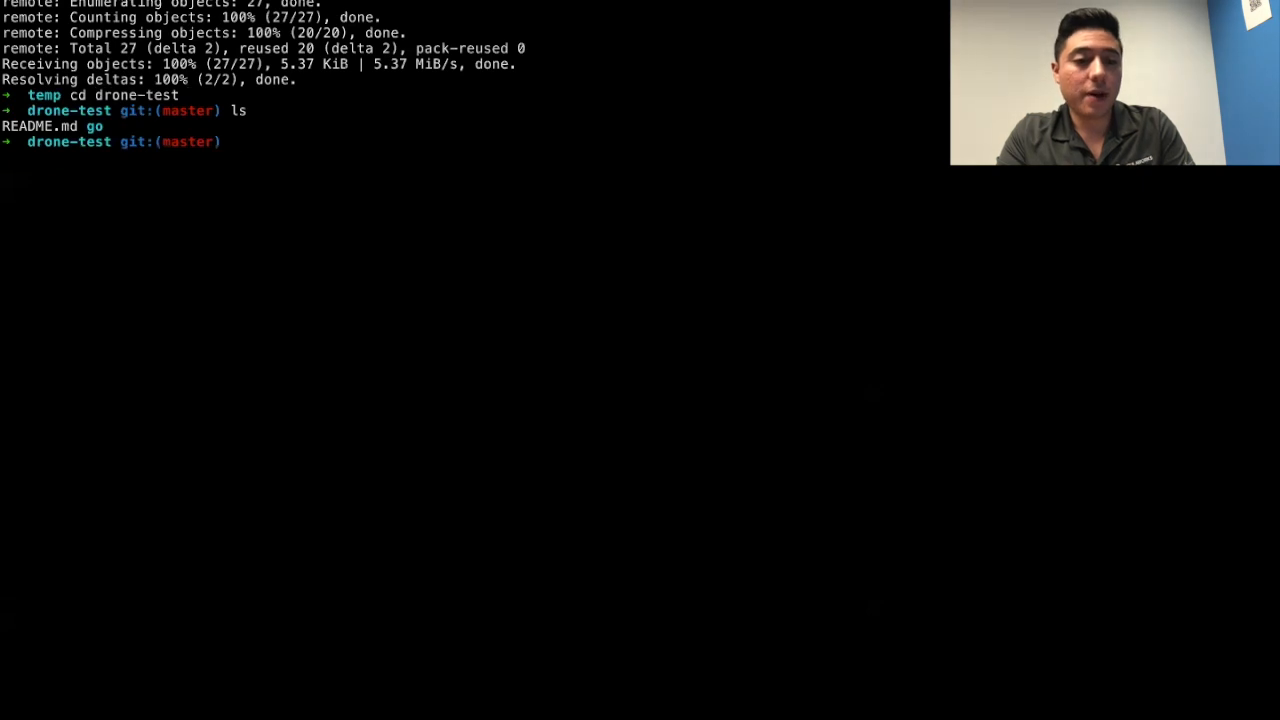
Step: Enter the go folder and open hello.go in vim
{"action": "type", "text": "cd go"}
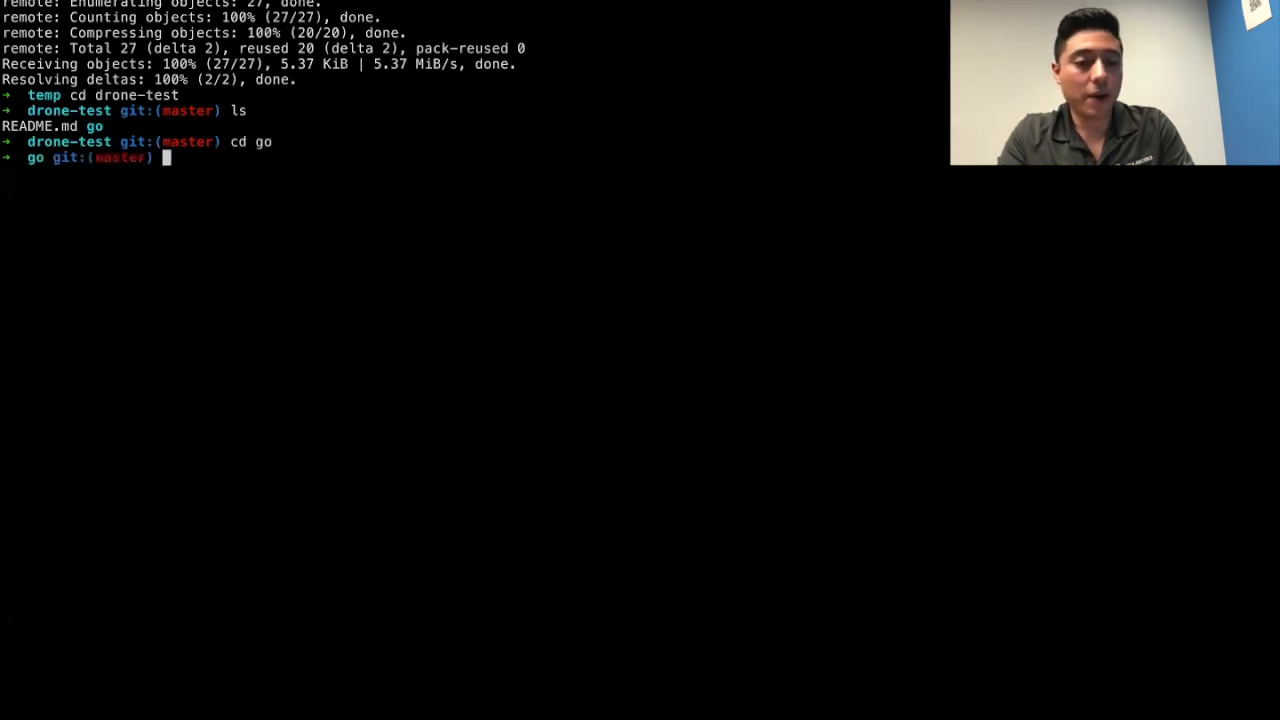
{"action": "type", "text": "vim hello.go"}
{"action": "type", "text": "ls -a"}
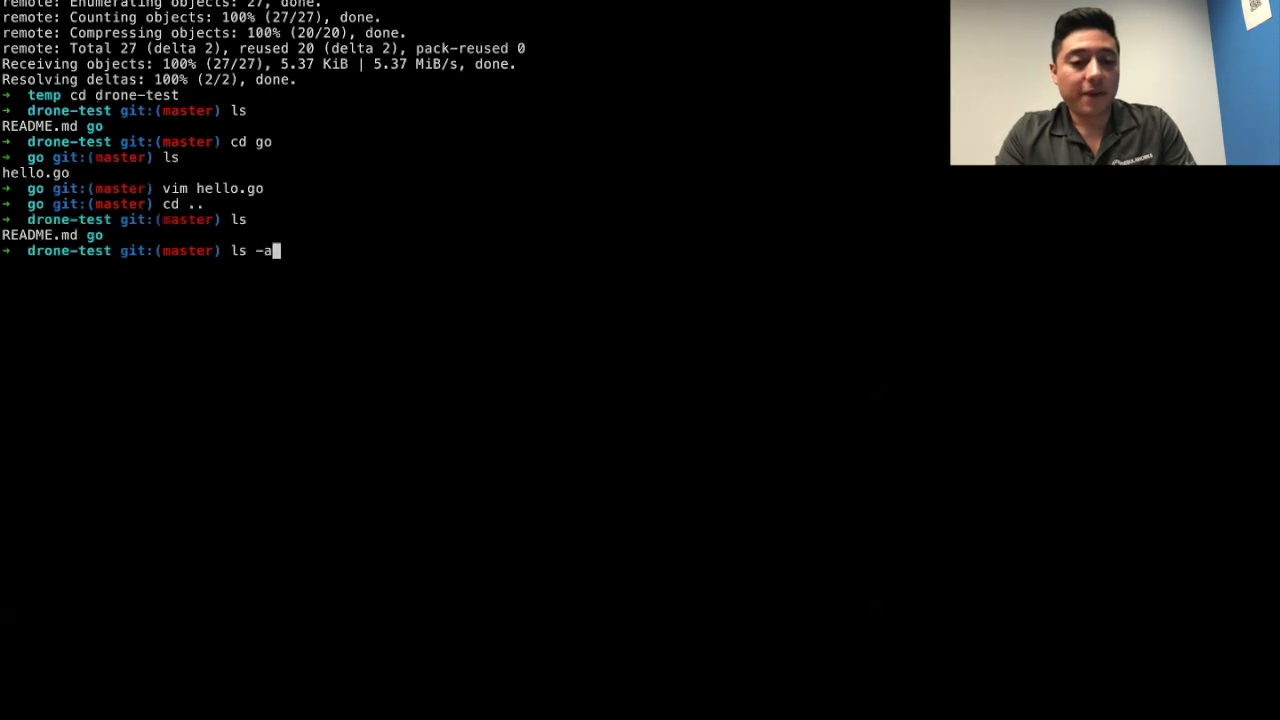
Step: List all files in drone-test including hidden ones, revealing .drone.yml and .gitignore
{"action": "key", "text": "Enter"}
{"action": "type", "text": "vim .drone.yml"}
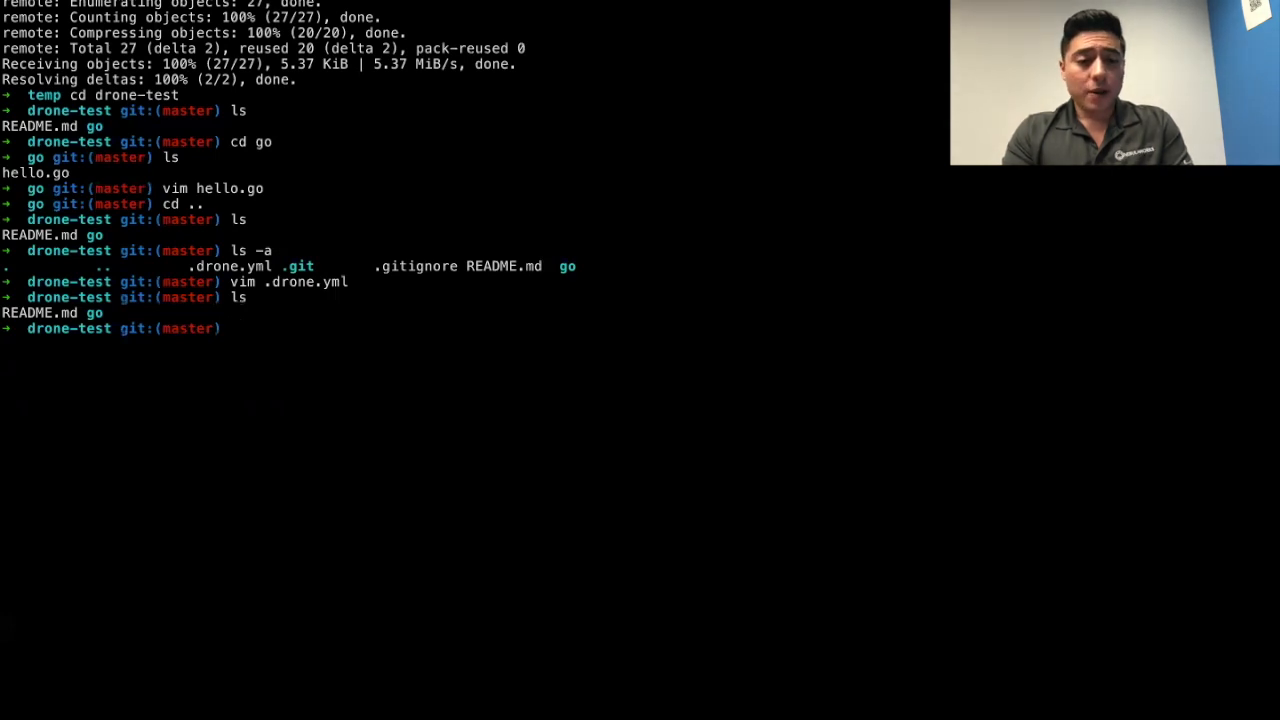
Step: Create the mr/feature branch with git checkout -b and edit hello.go's printed message
{"action": "type", "text": "git checkout -b"}
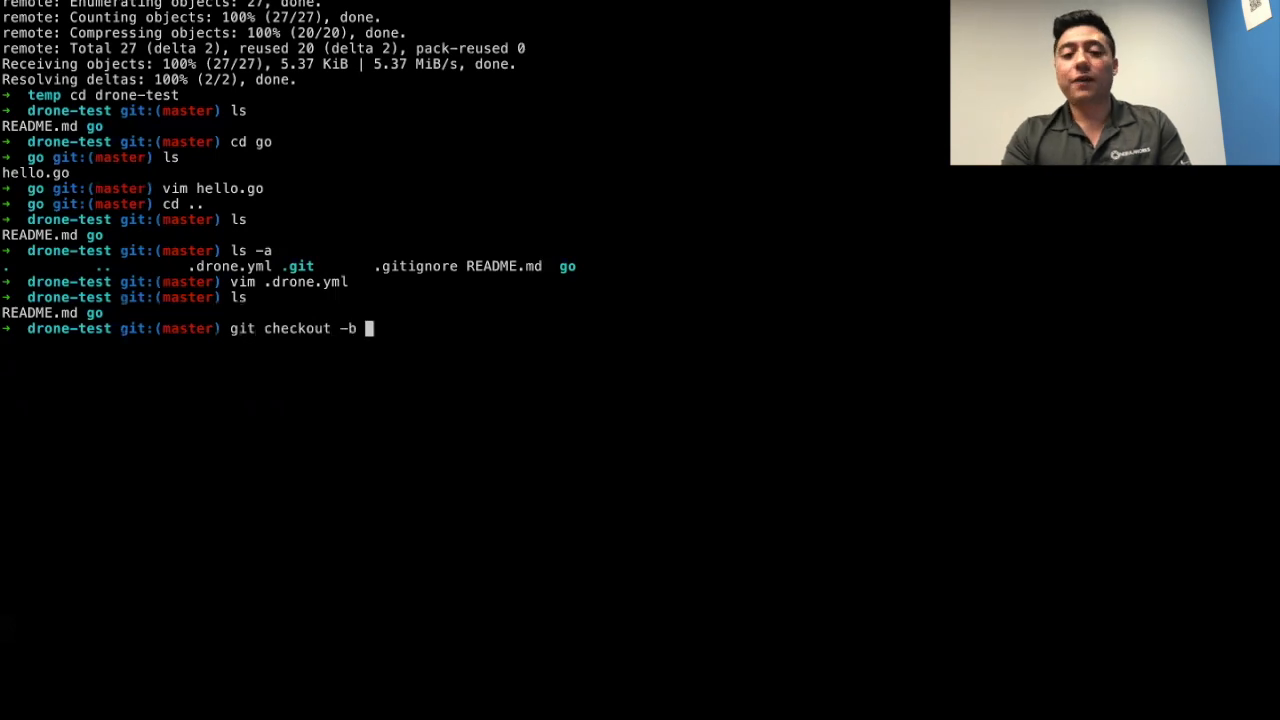
{"action": "type", "text": "mr"}
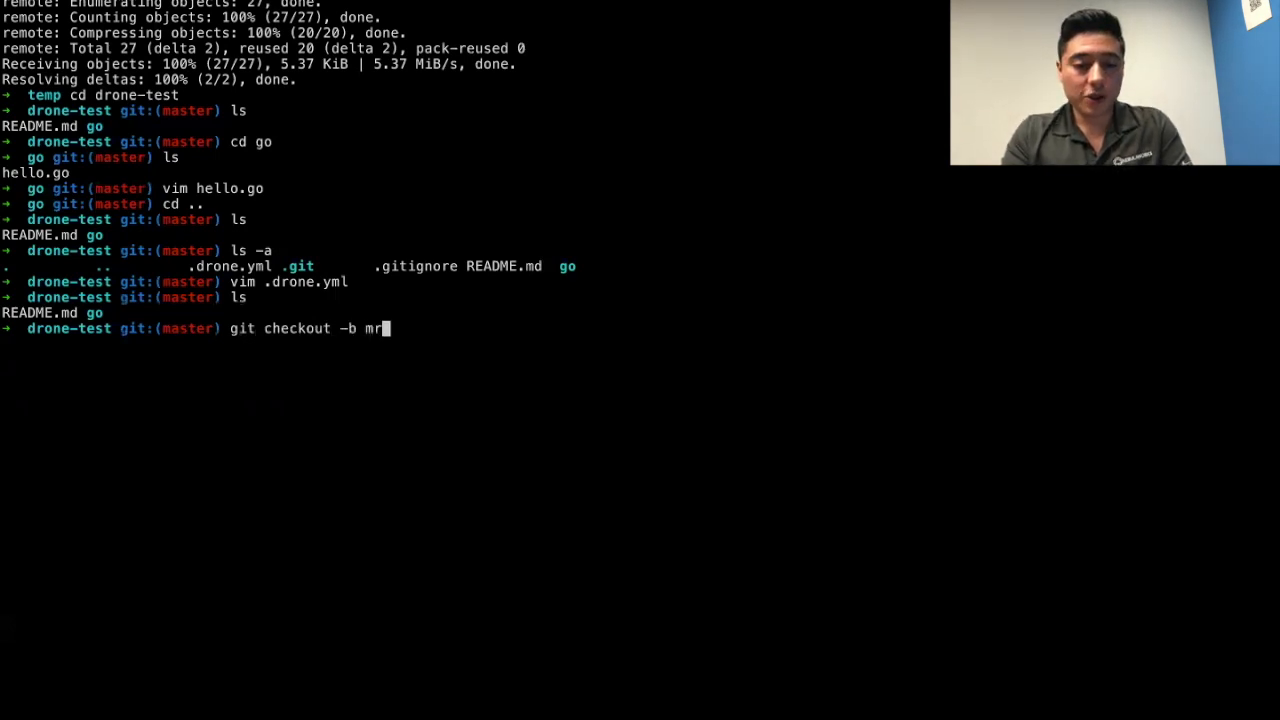
{"action": "type", "text": "/featur"}
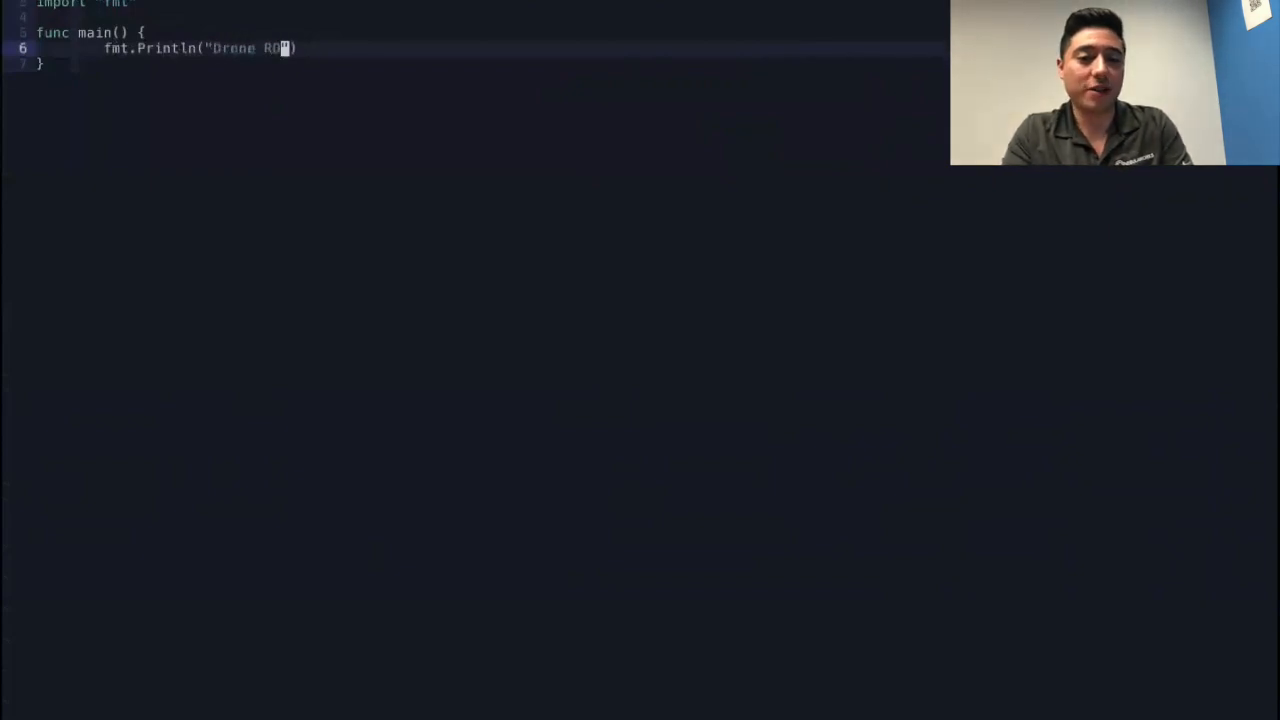
{"action": "type", "text": "cks"}
{"action": "type", "text": "git"}
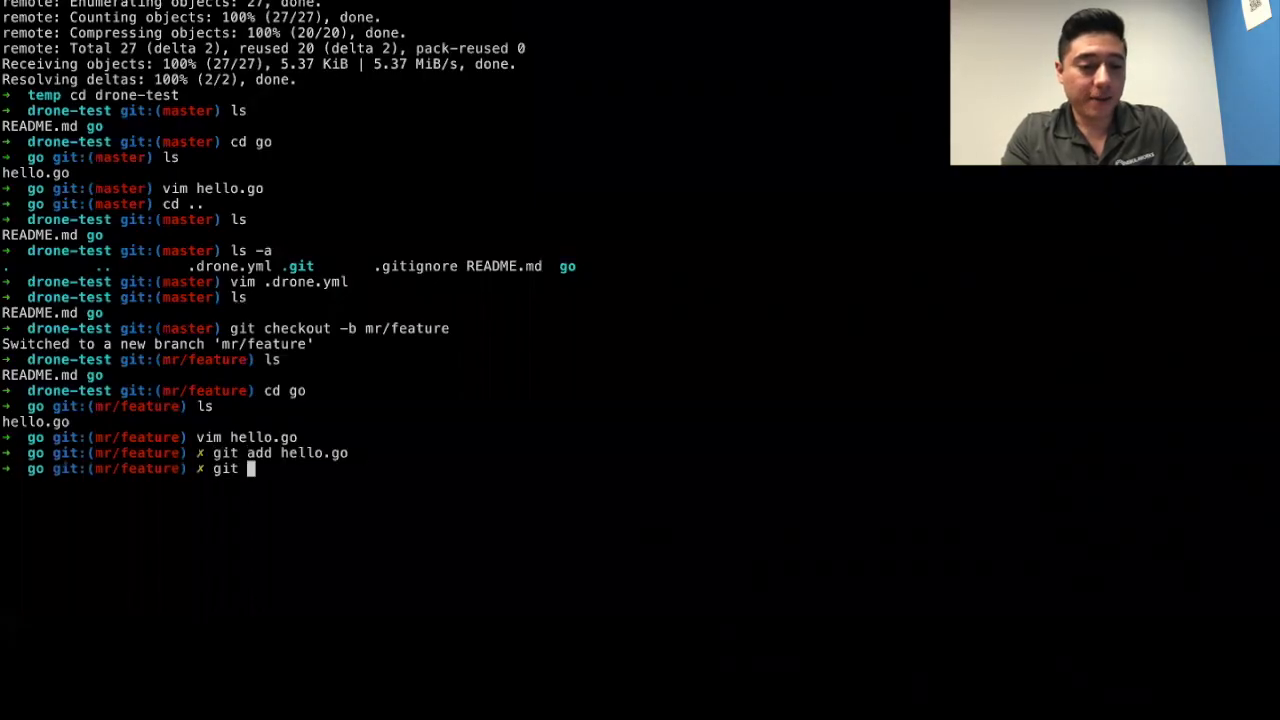
Step: Commit as "added new feature" and push mr/feature to origin
{"action": "type", "text": "commit -m \"added new feature"}
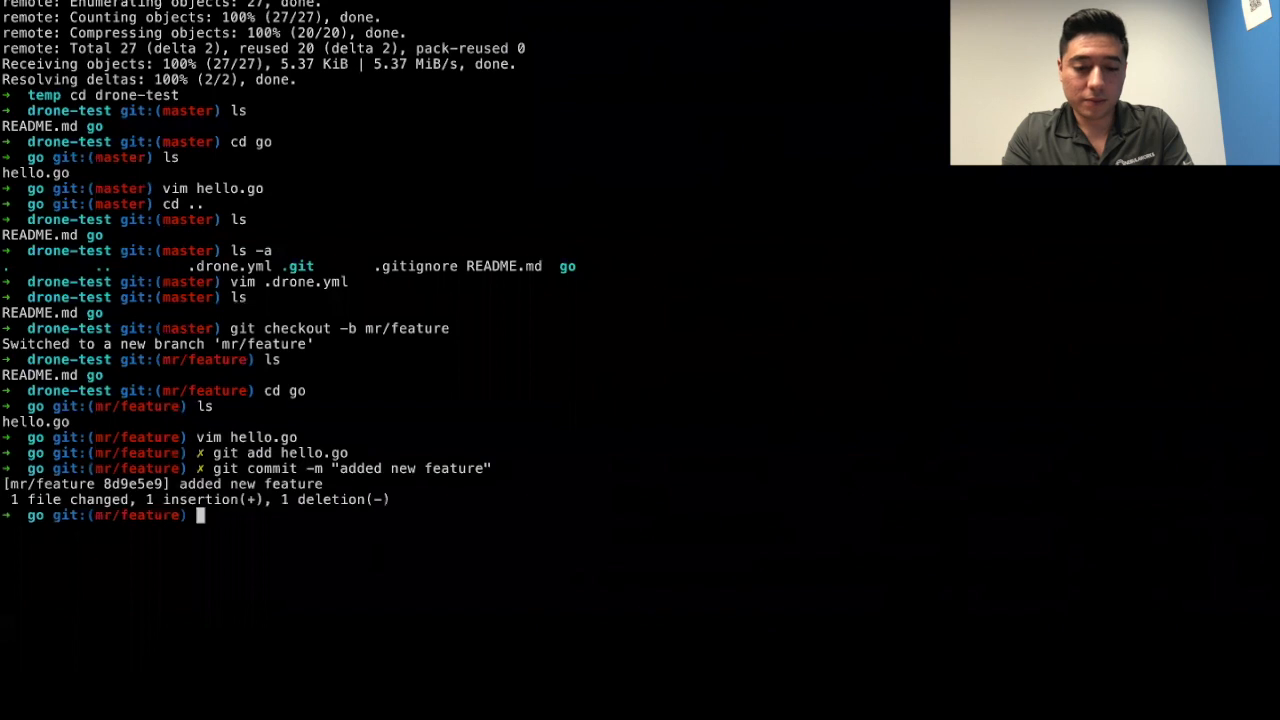
{"action": "type", "text": "git push or"}
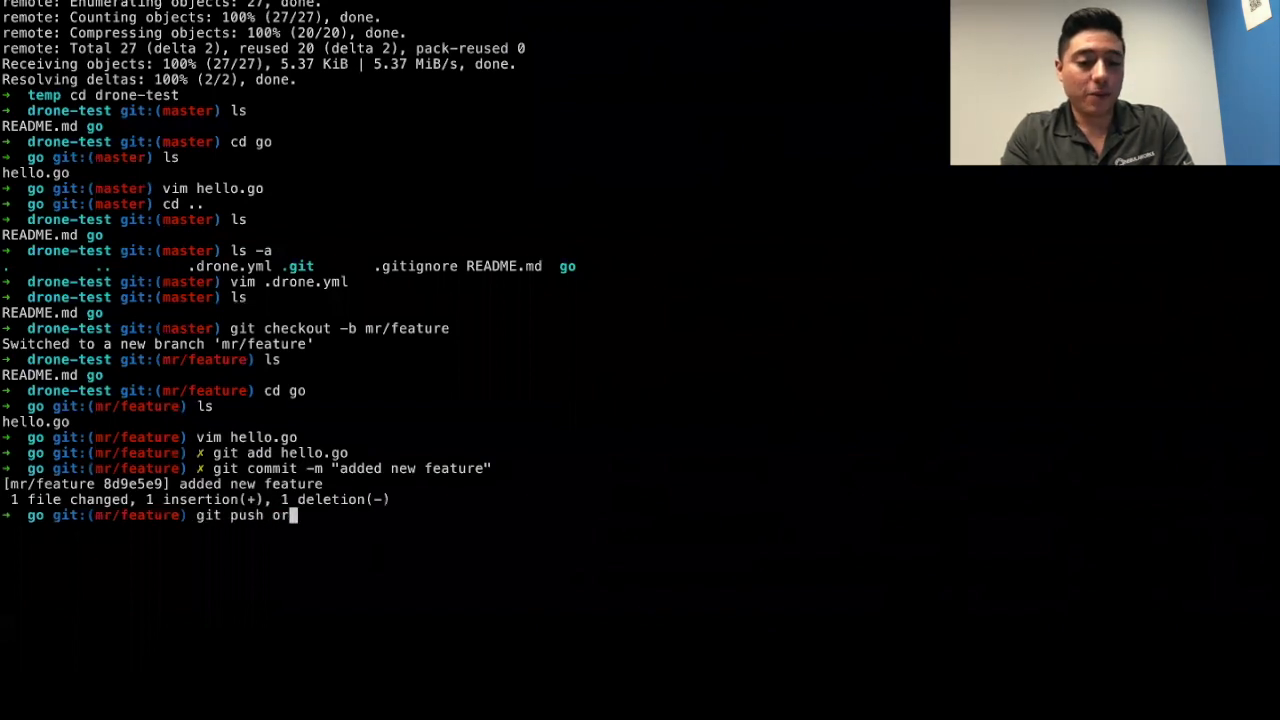
{"action": "type", "text": "igin"}
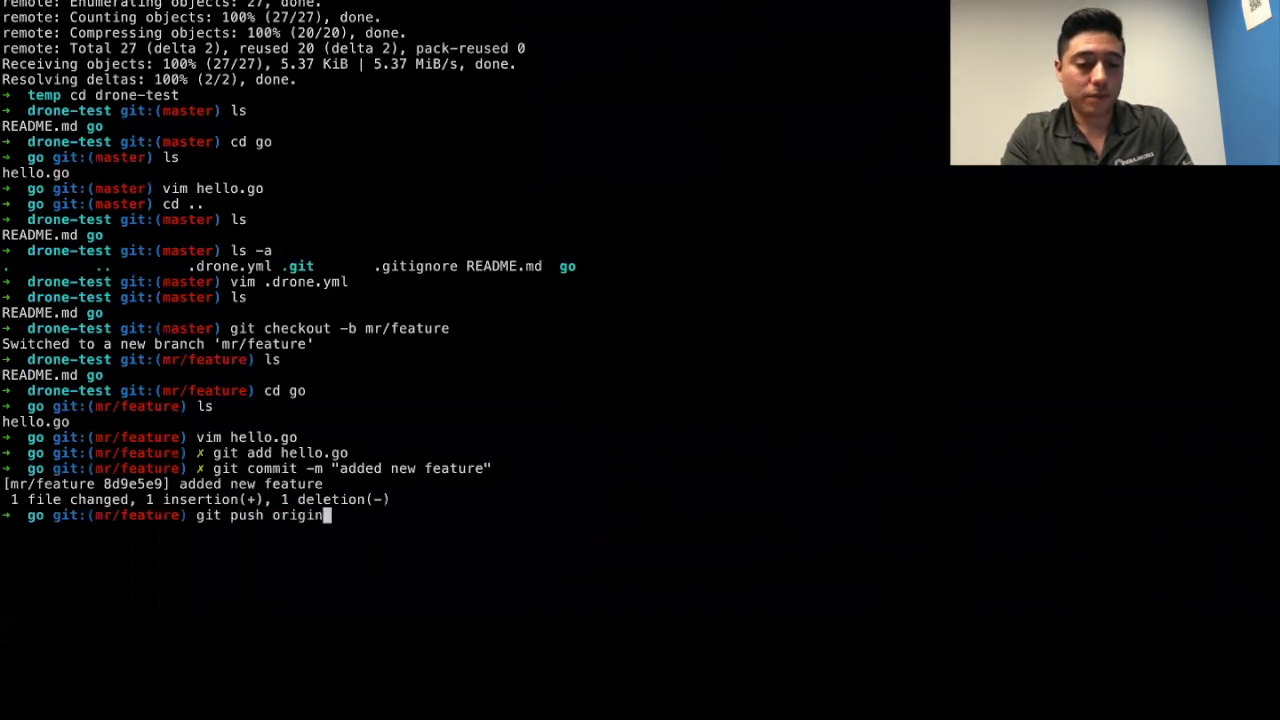
{"action": "type", "text": "mr/f"}
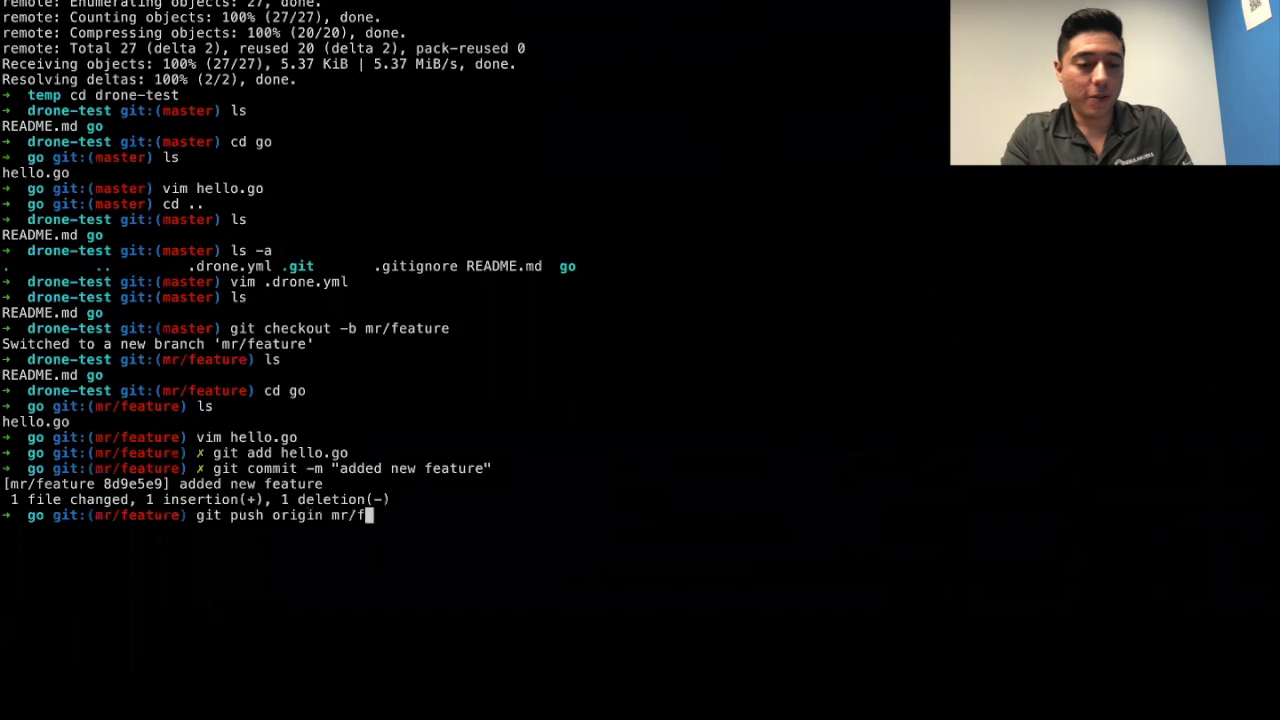
{"action": "type", "text": "eature"}
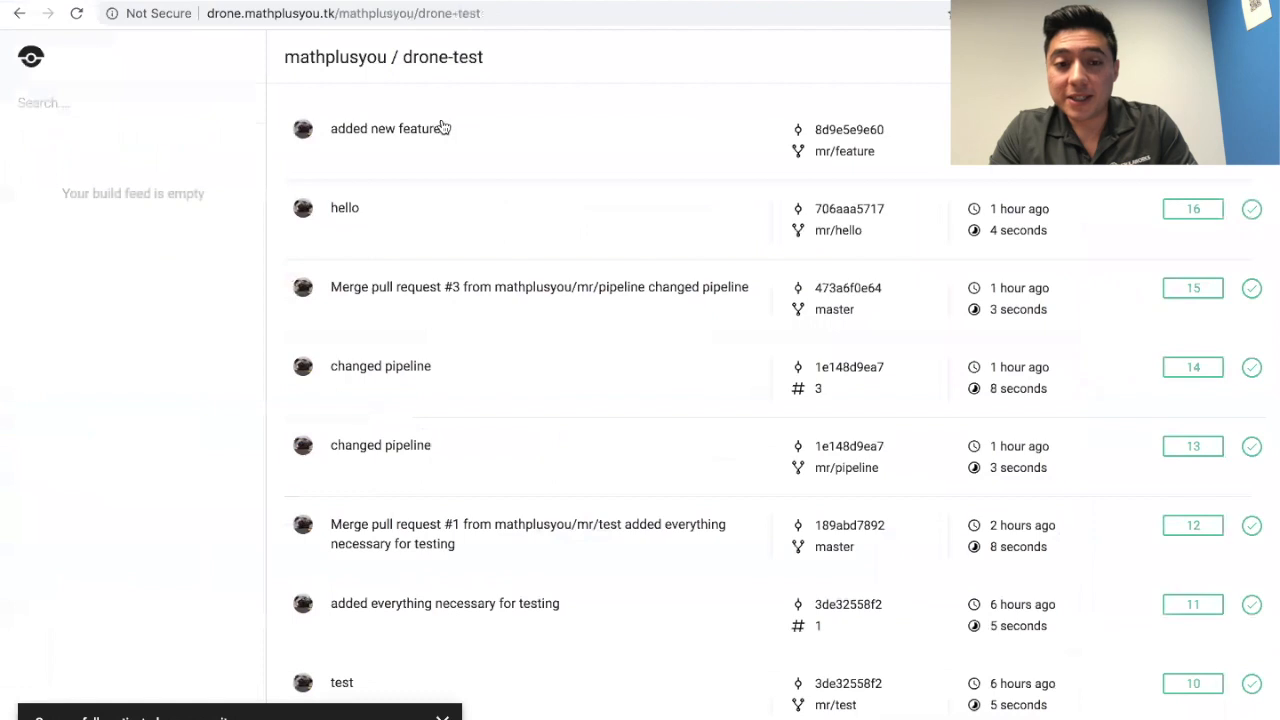
{"action": "mouse_move", "coordinate": [352, 140]}
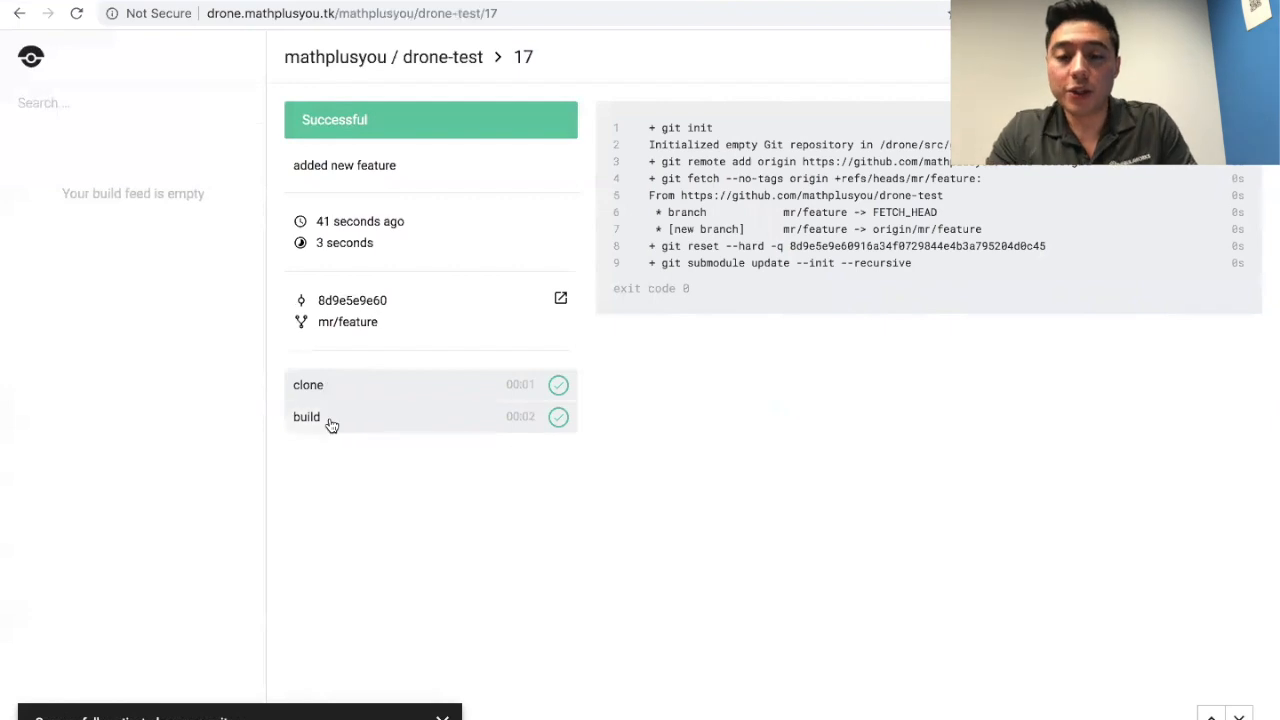
{"action": "mouse_move", "coordinate": [318, 432]}
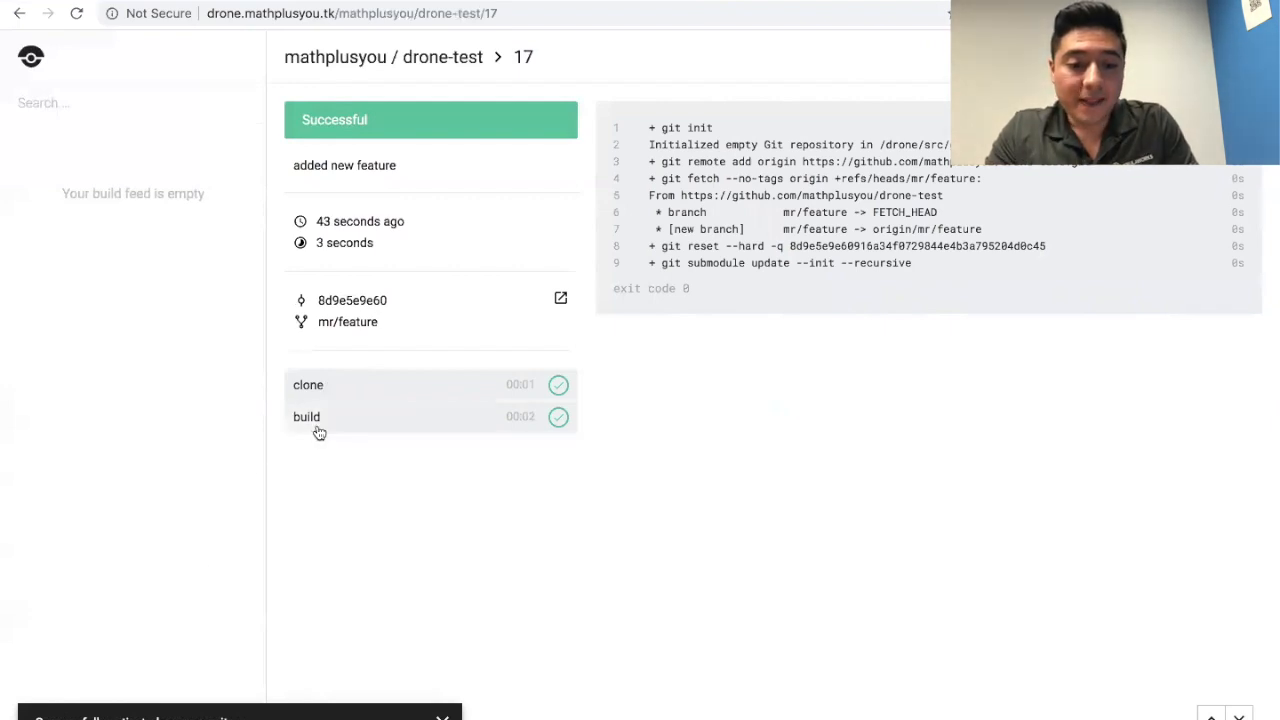
{"action": "left_click", "coordinate": [306, 418]}
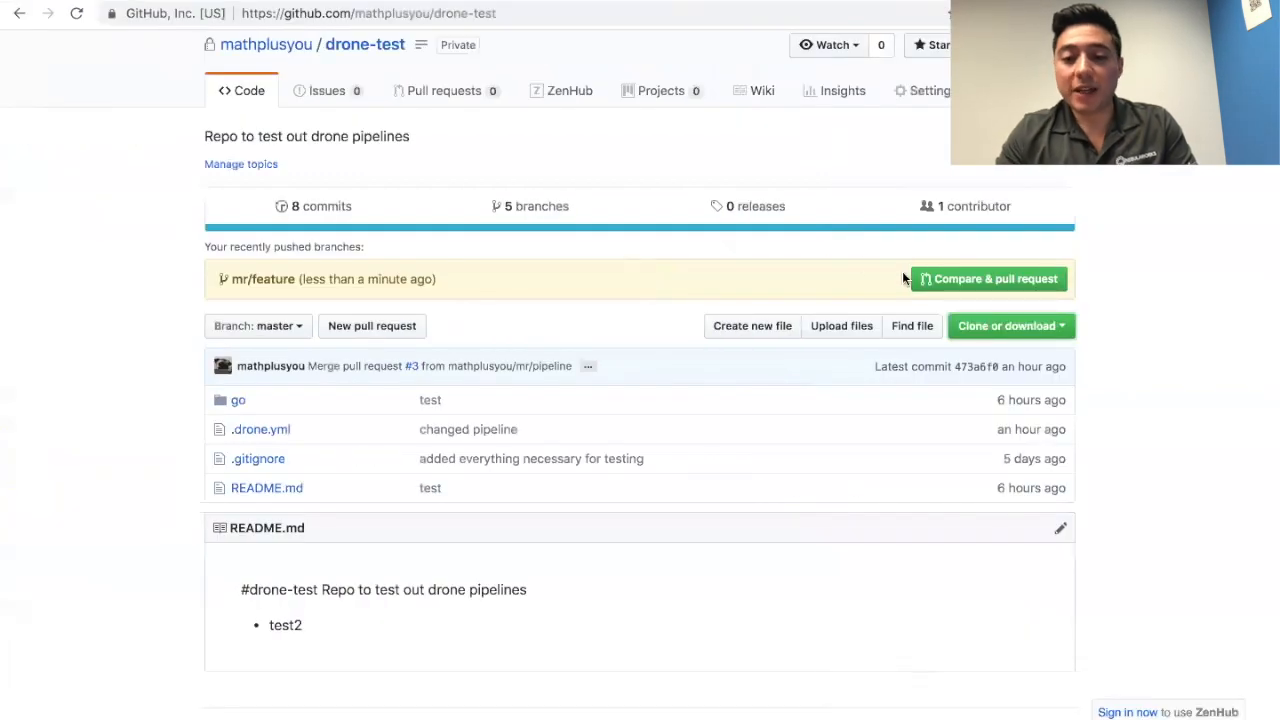
Step: Create a pull request from mr/feature into master showing the Drone status checks
{"action": "left_click", "coordinate": [988, 278]}
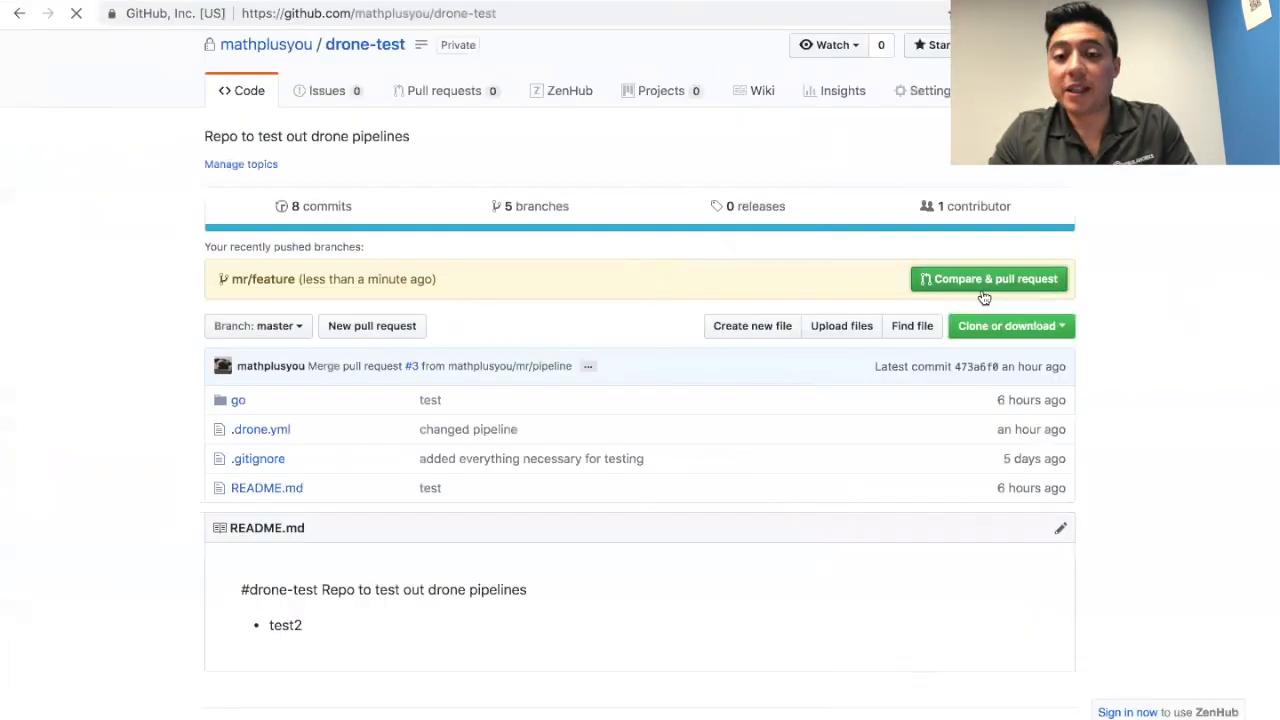
{"action": "left_click", "coordinate": [988, 278]}
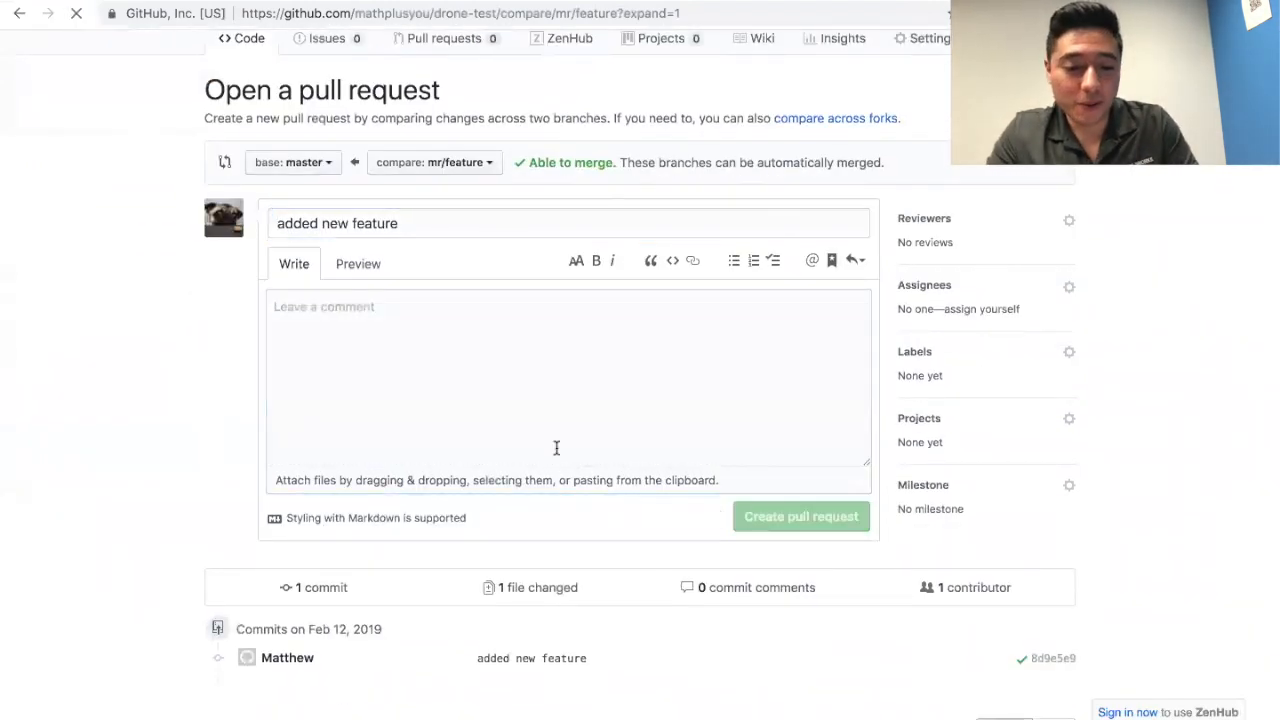
{"action": "left_click", "coordinate": [800, 516]}
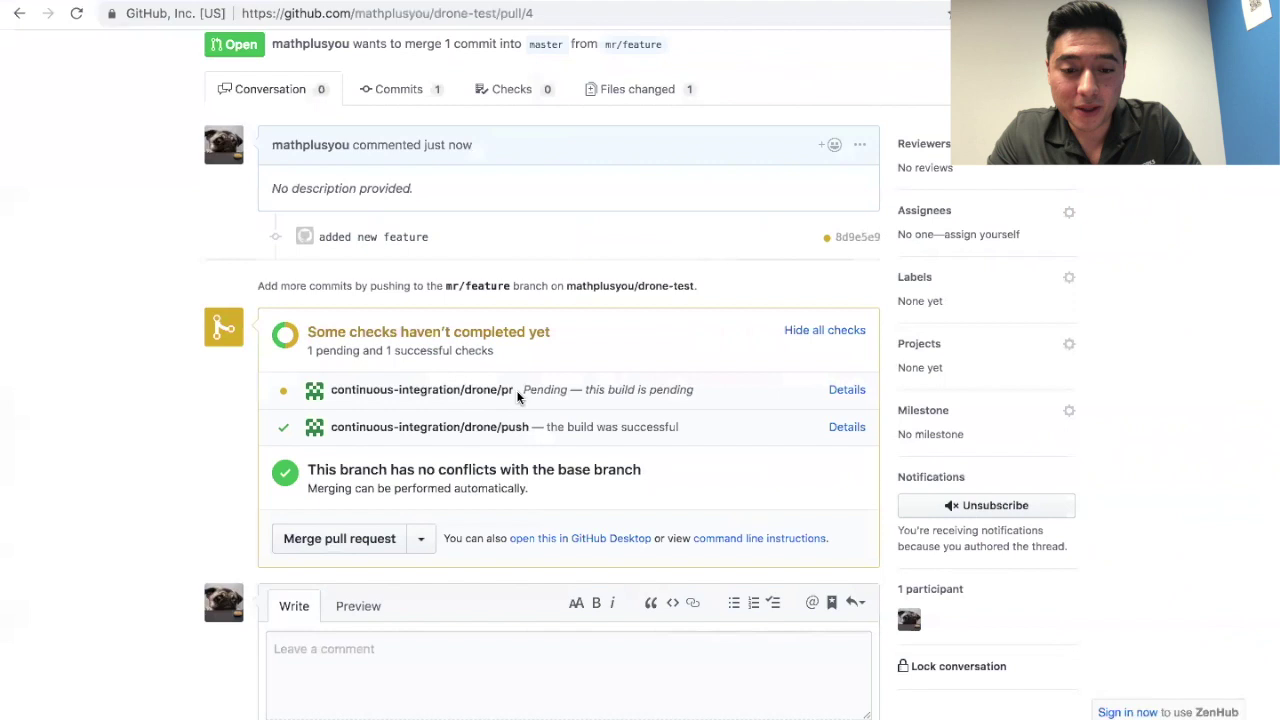
{"action": "mouse_move", "coordinate": [524, 390]}
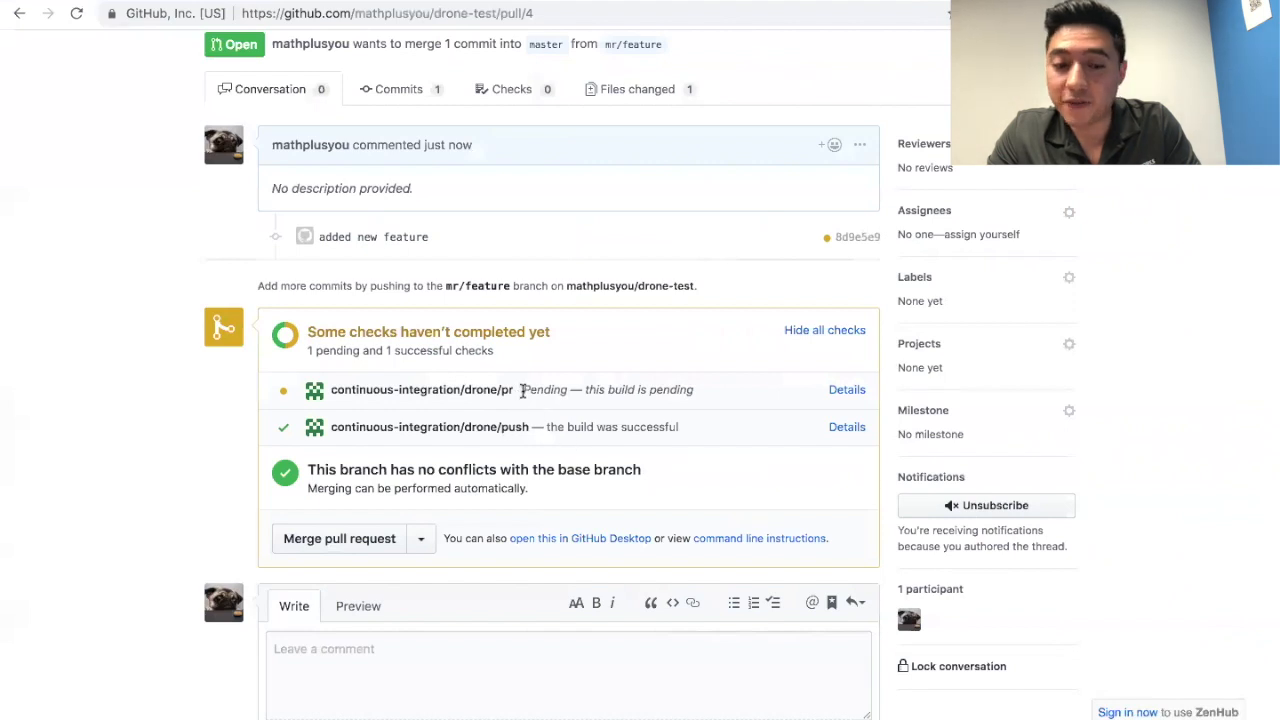